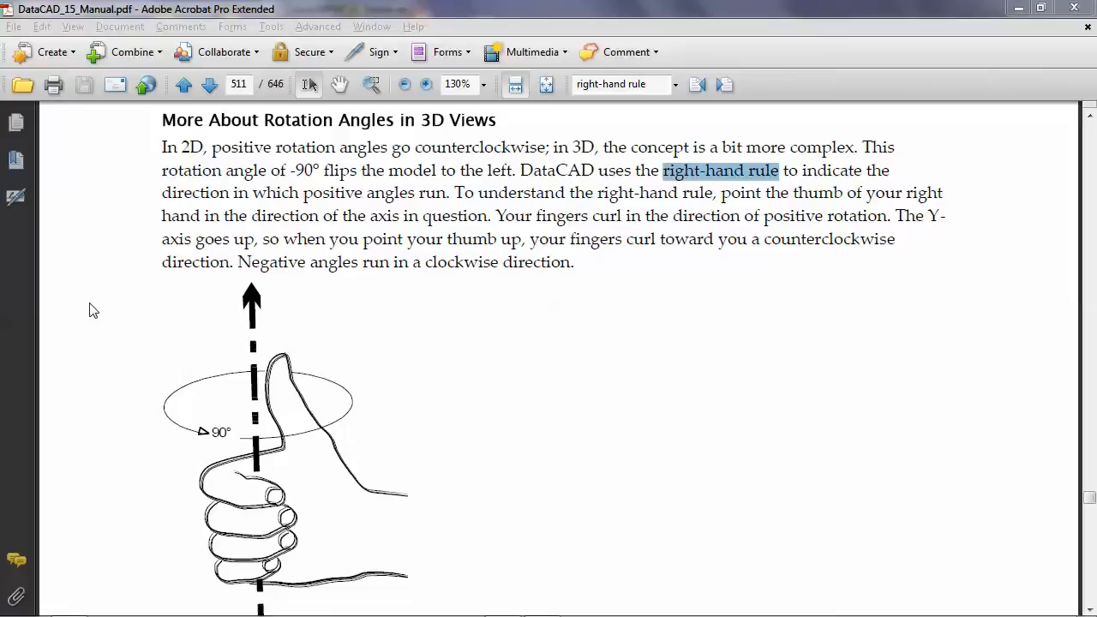
mouse_move(102, 335)
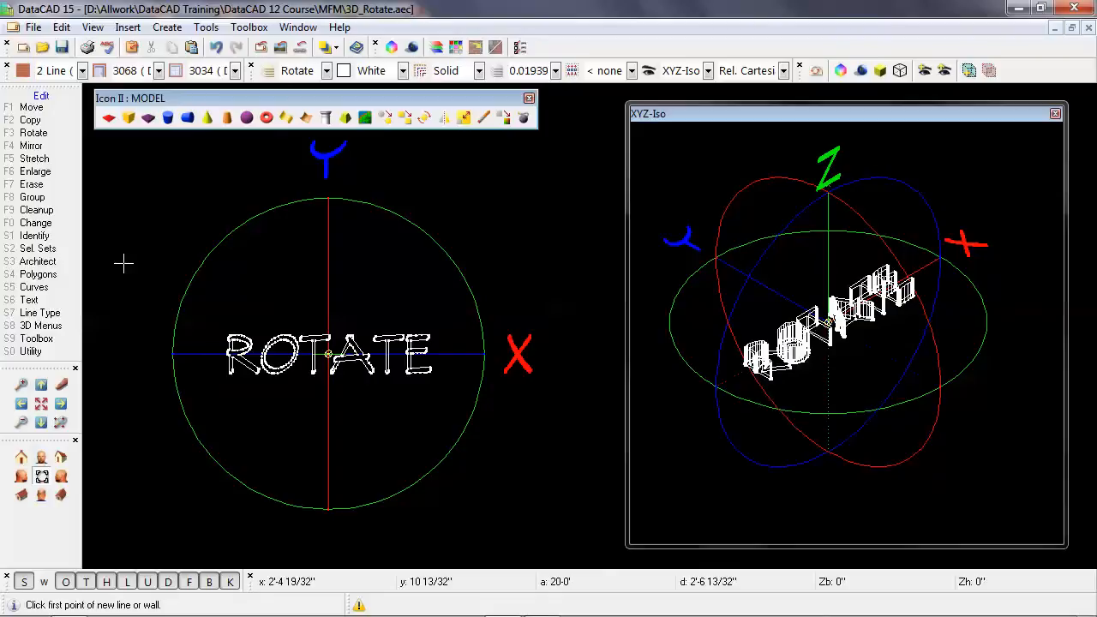
mouse_move(133, 256)
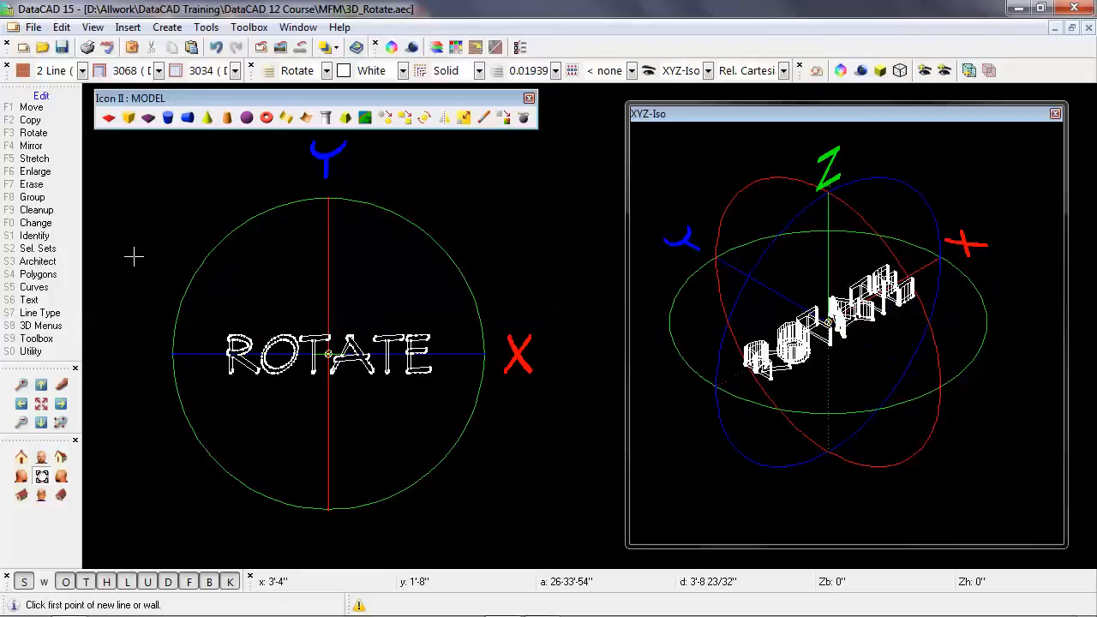
mouse_move(137, 436)
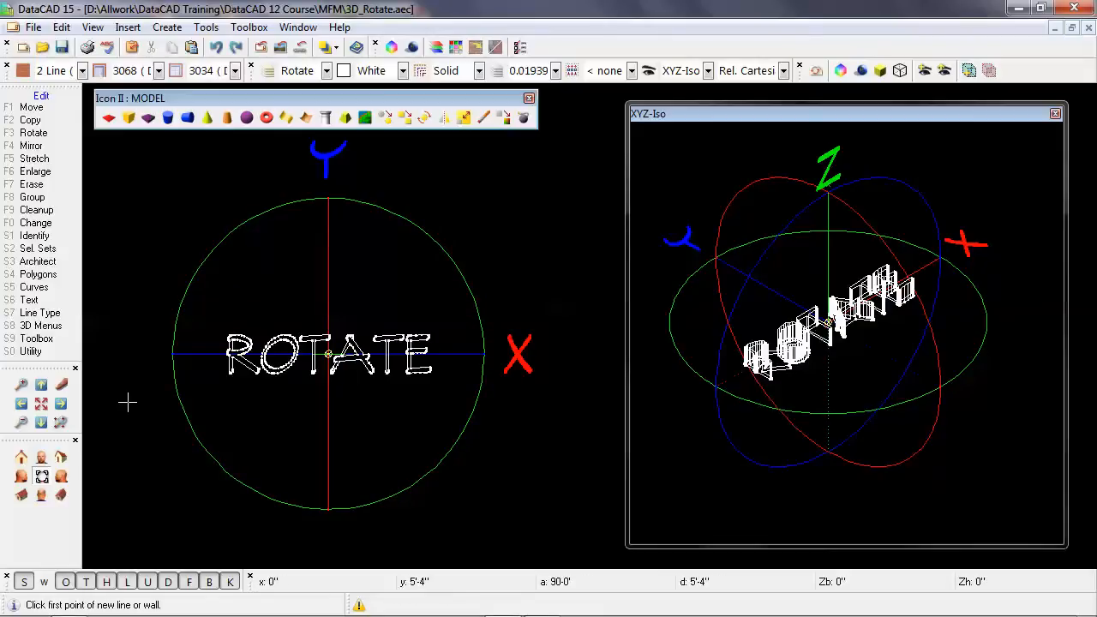
Step: Rotate the ROTATE text 90 degrees about the circle's center so it runs vertically
click(33, 132)
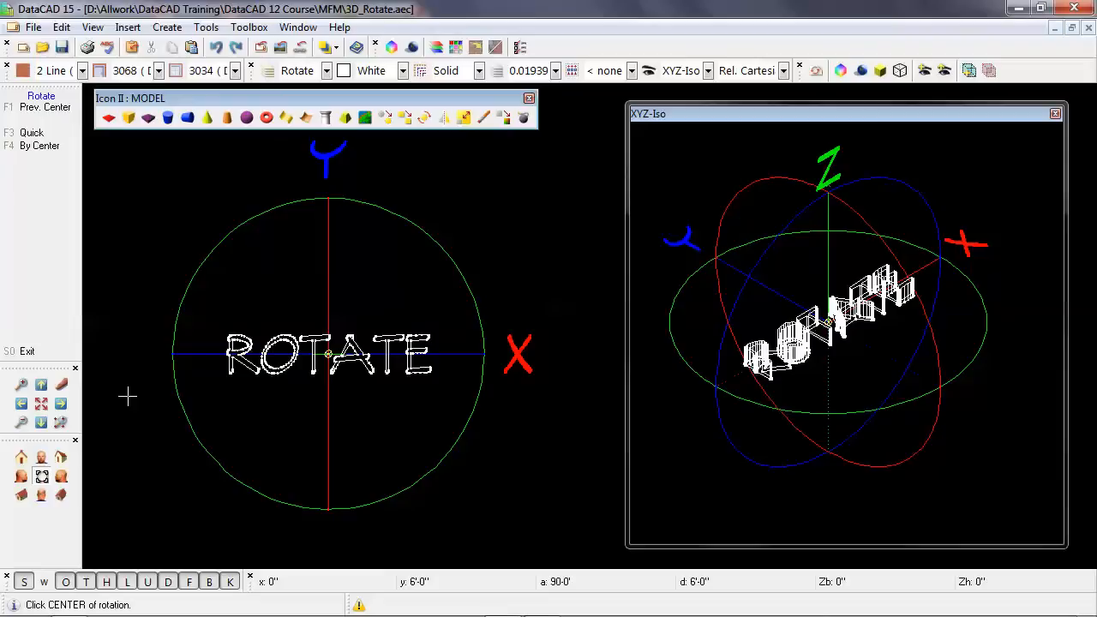
mouse_move(319, 431)
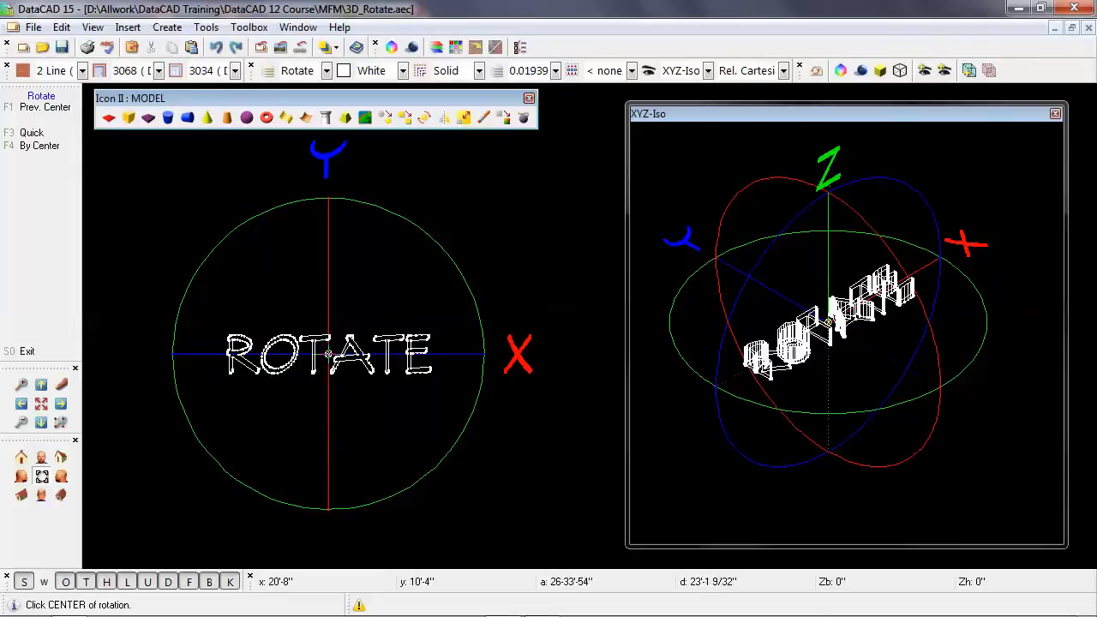
click(328, 354)
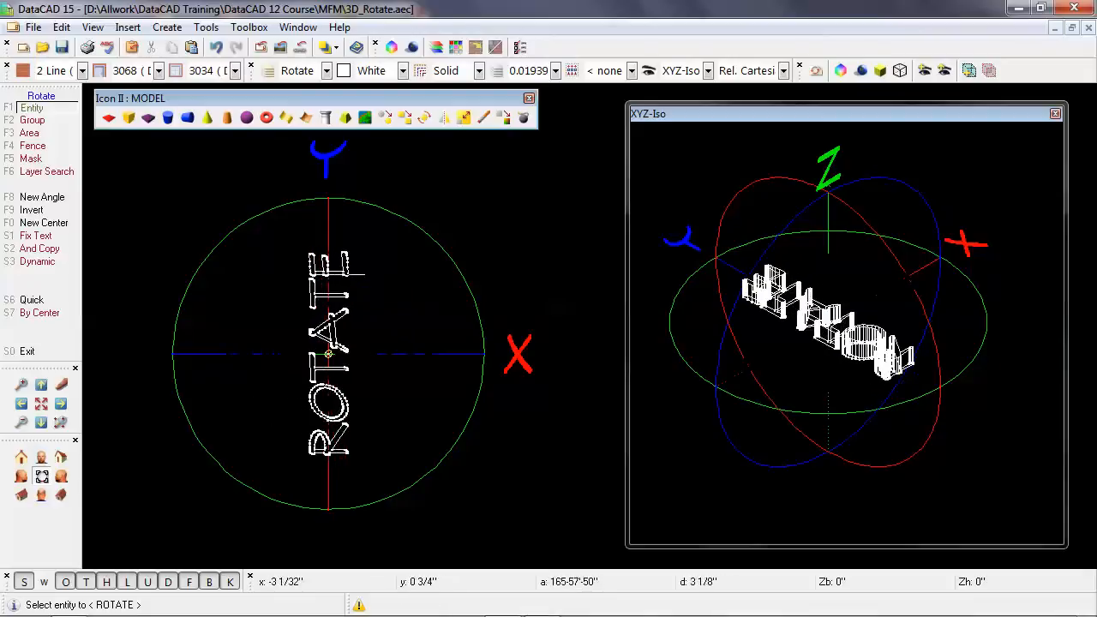
click(351, 275)
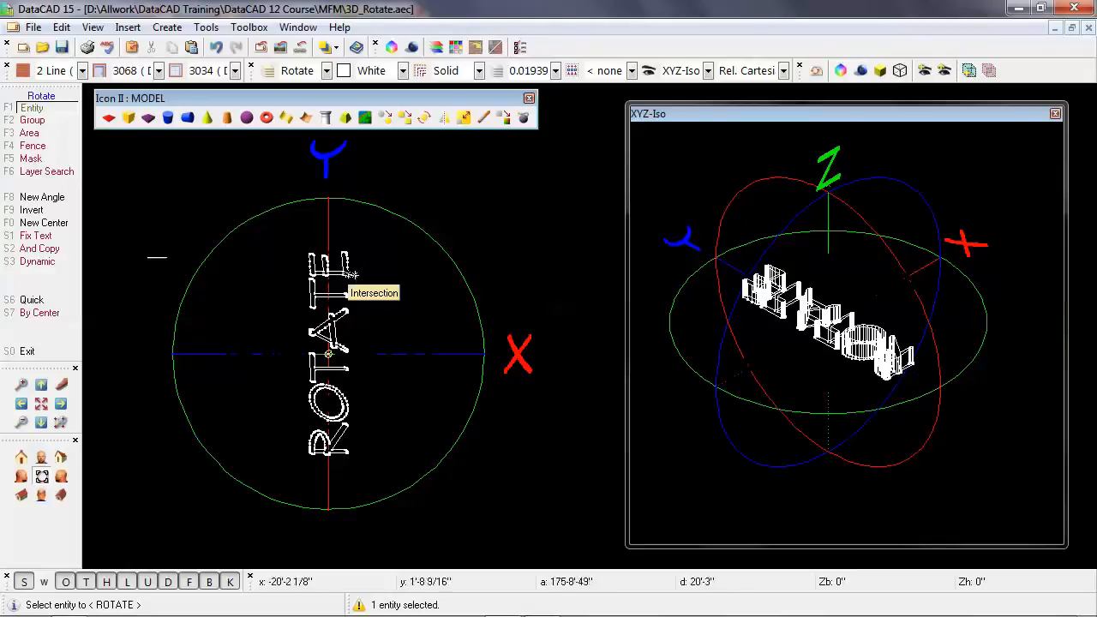
mouse_move(142, 253)
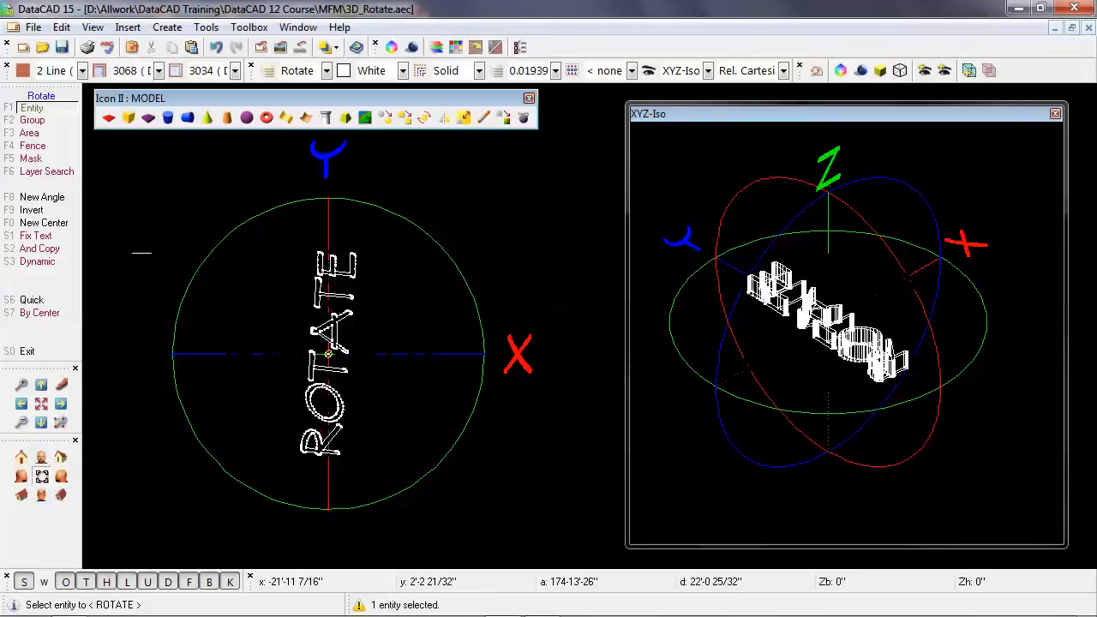
Step: Undo the text rotation and switch to the 3D editing menu
key(ctrl+z)
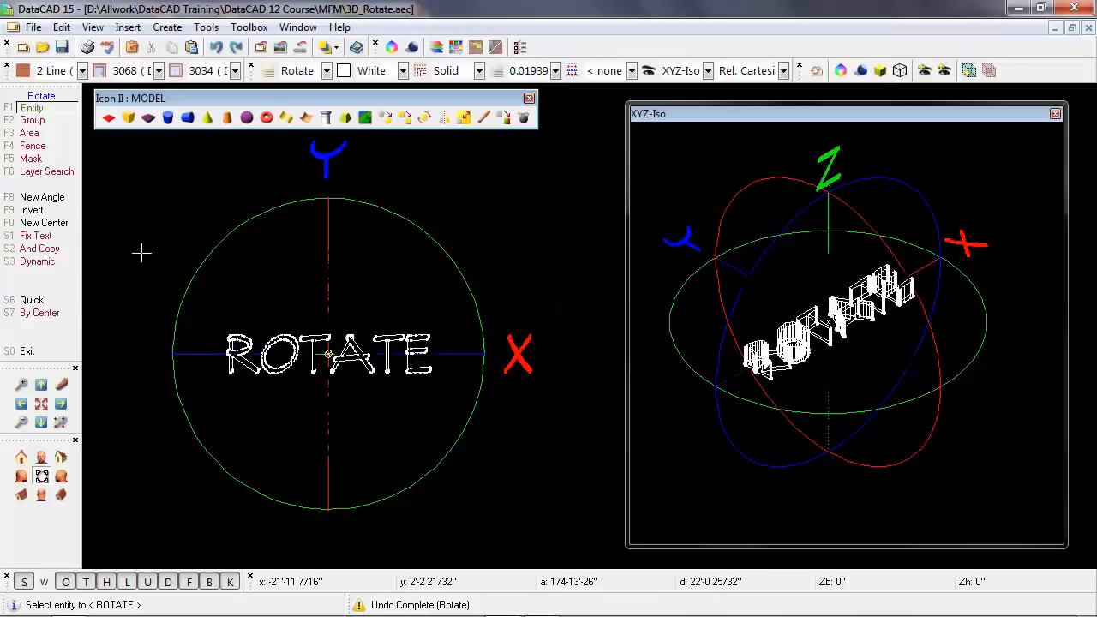
mouse_move(144, 408)
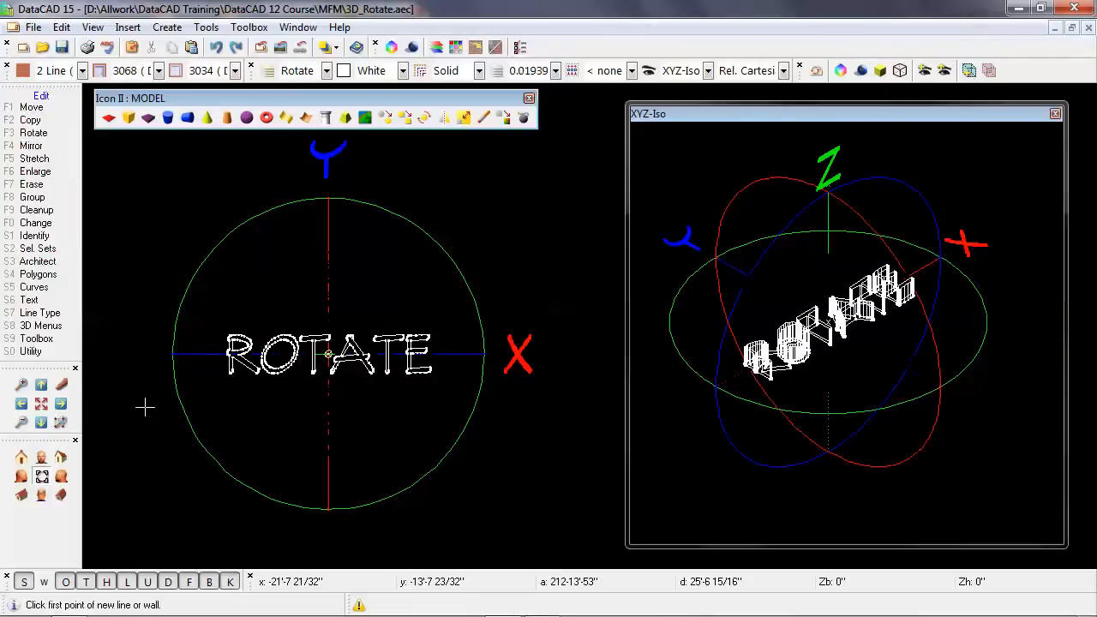
mouse_move(104, 313)
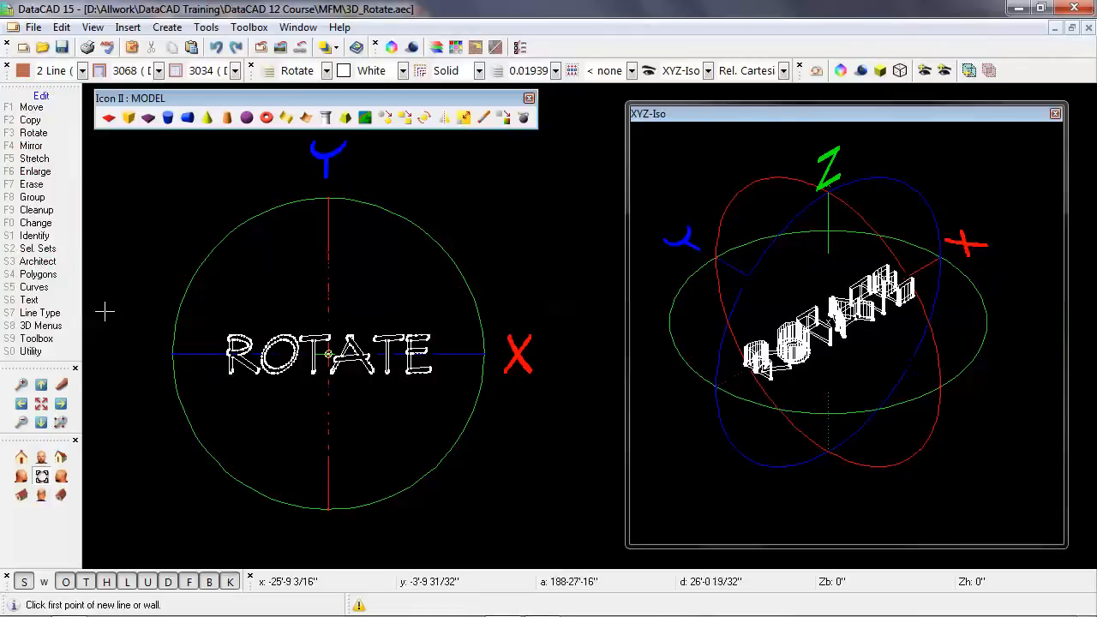
mouse_move(40, 325)
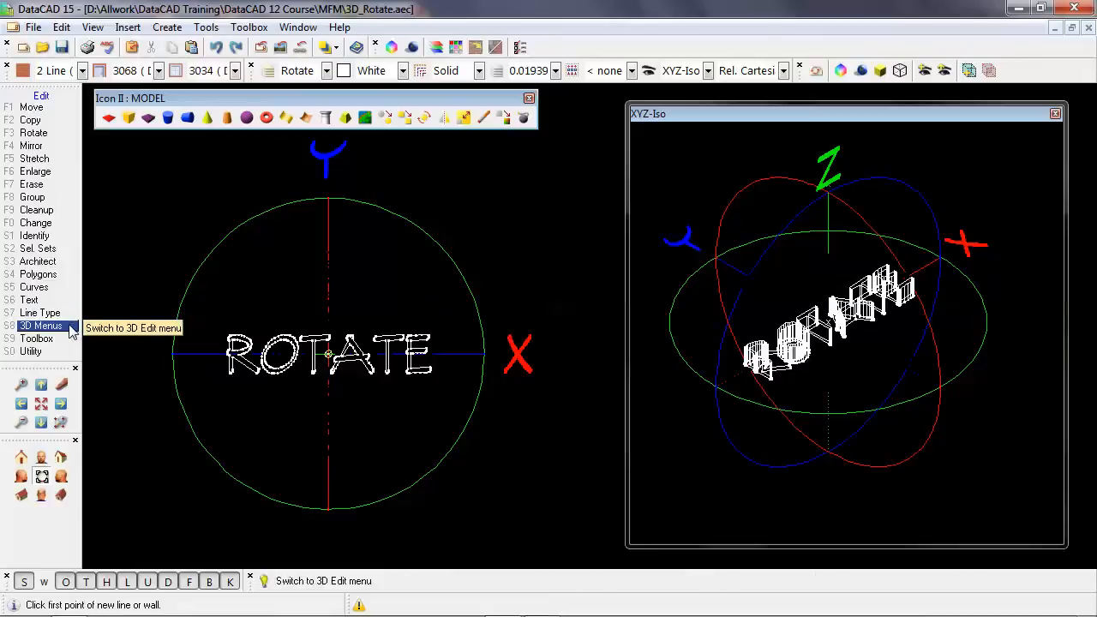
click(41, 326)
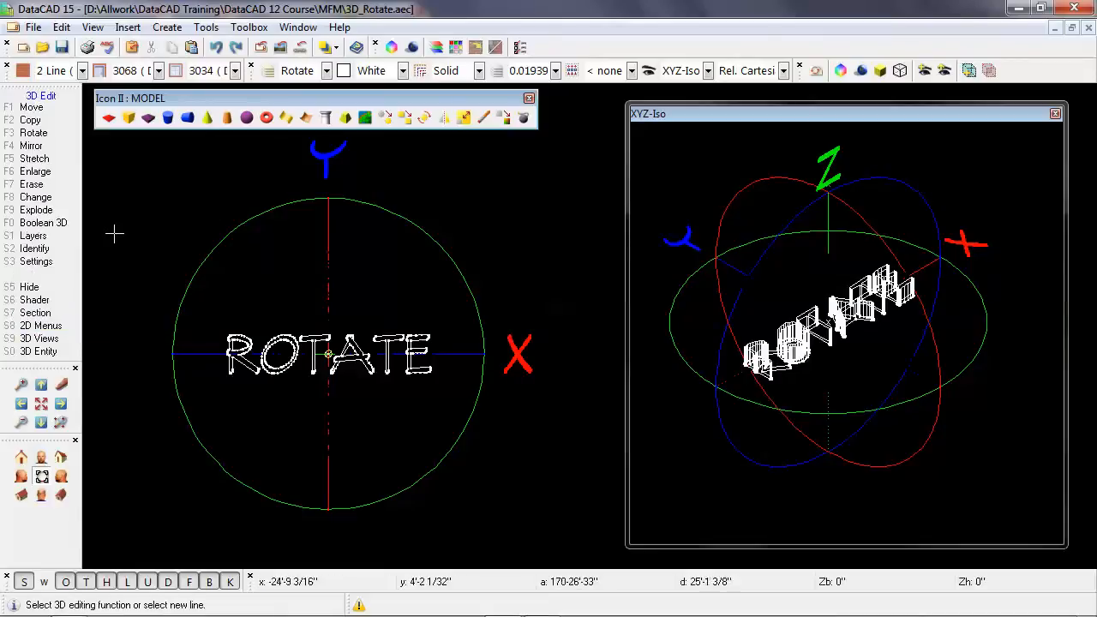
mouse_move(35, 133)
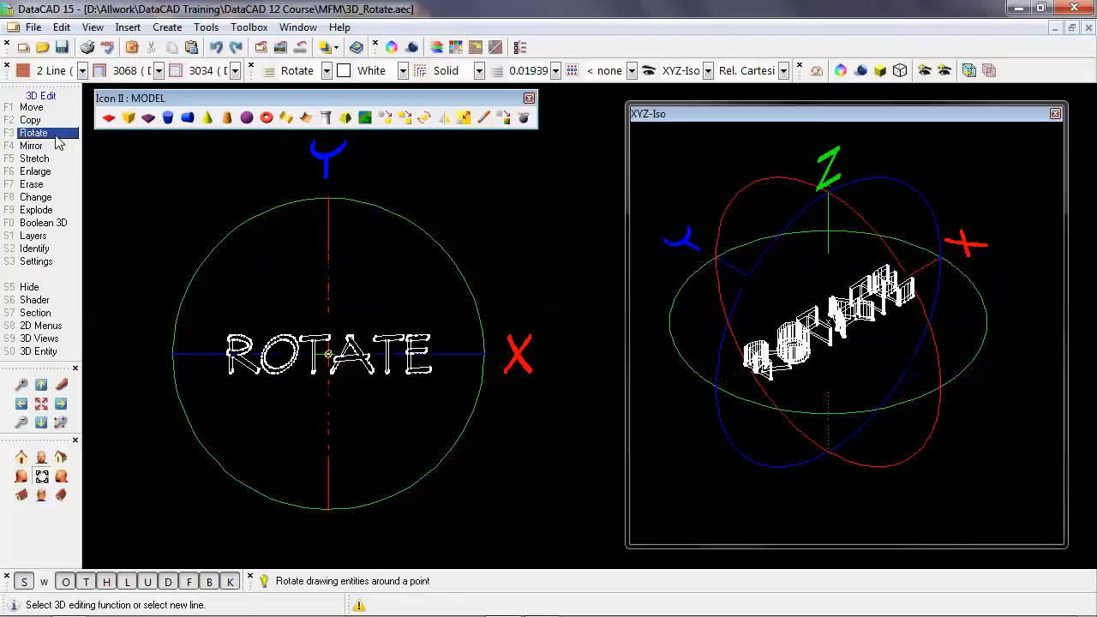
Step: Start the 3D Rotate function, set to rotate about the Z-axis
click(34, 133)
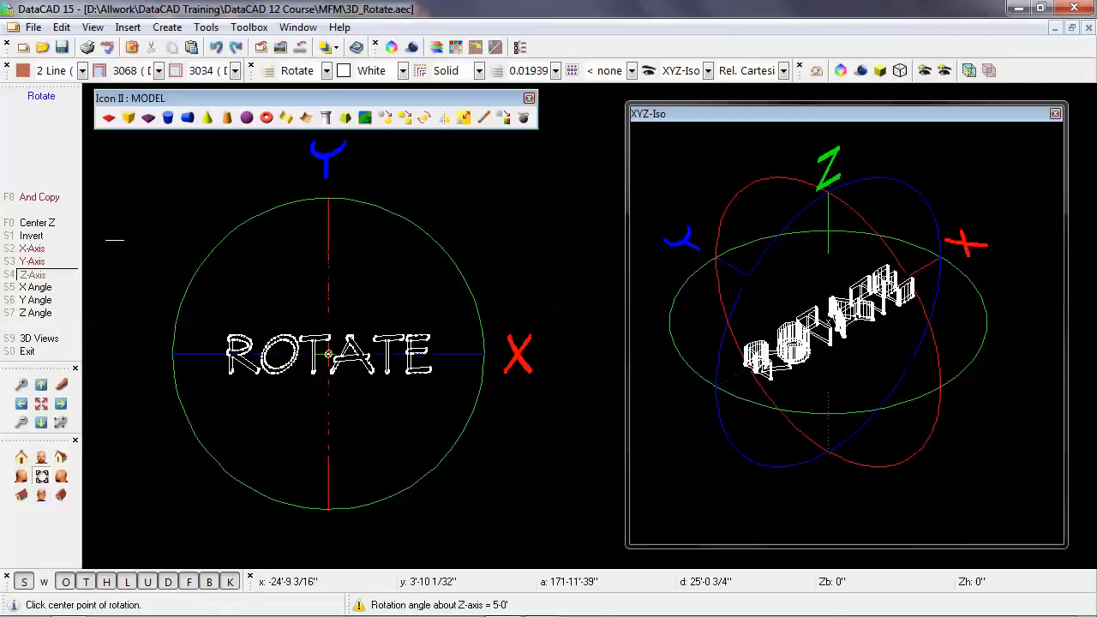
mouse_move(114, 244)
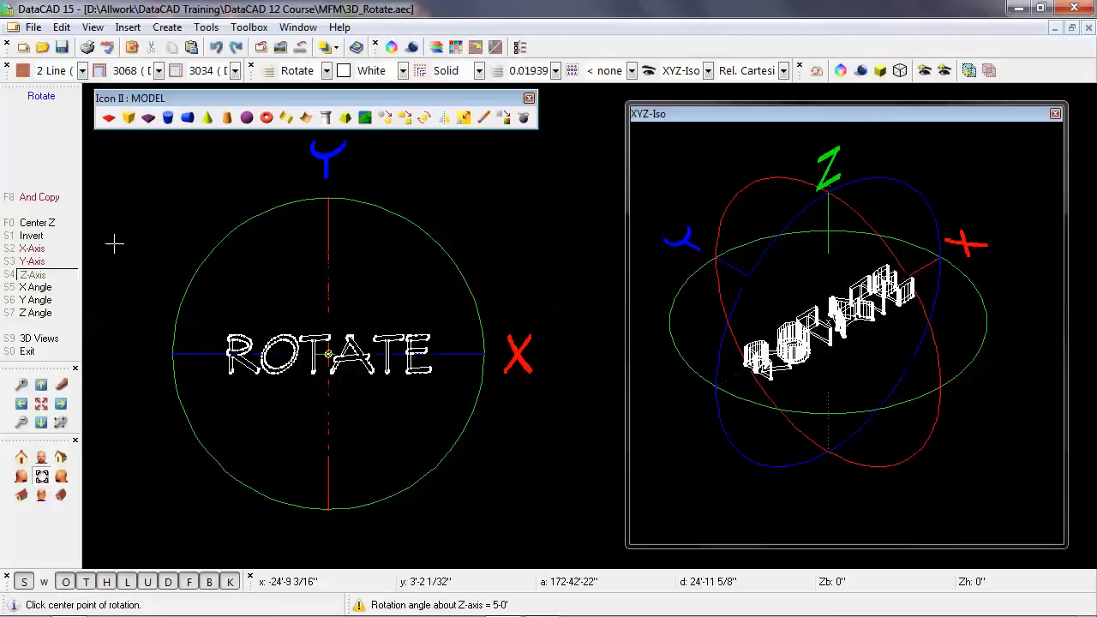
mouse_move(130, 375)
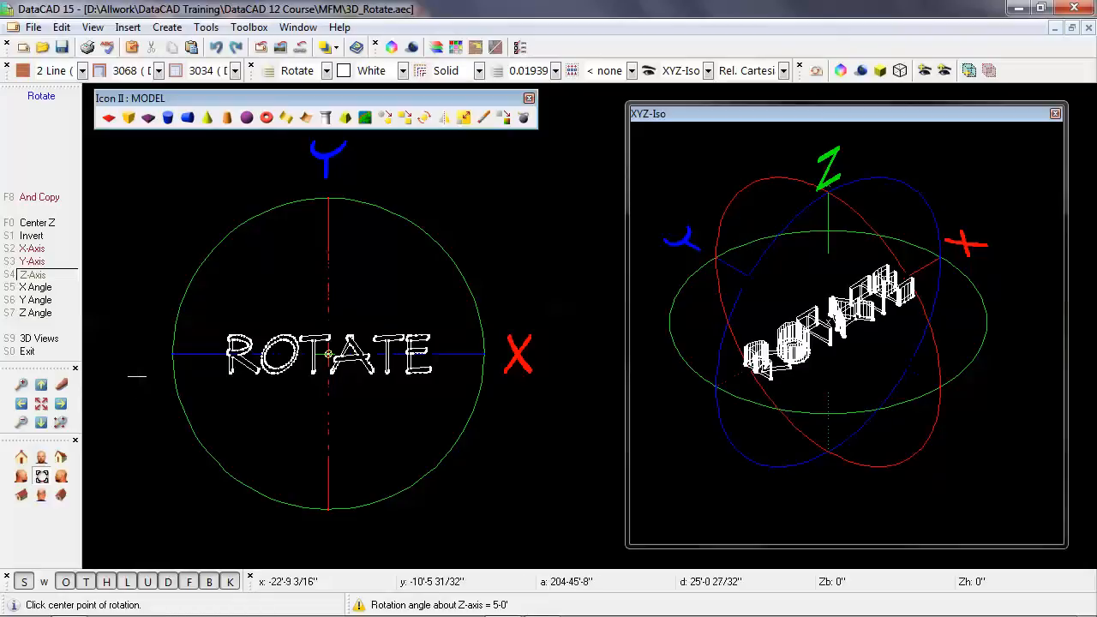
mouse_move(330, 356)
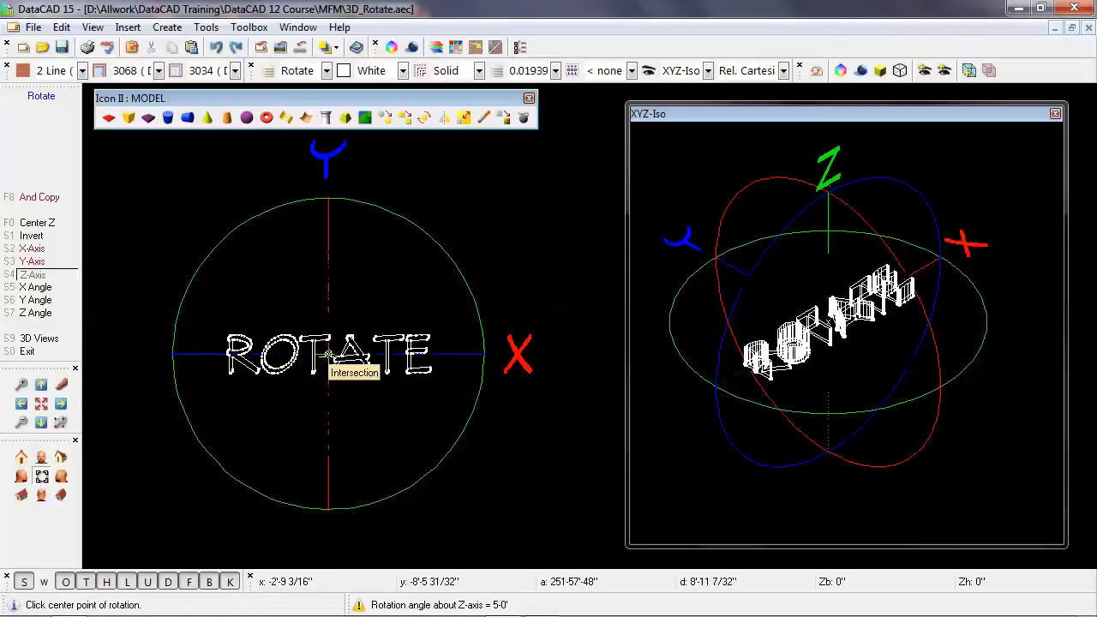
Step: Set the 3D rotation center at the circle's center
click(328, 355)
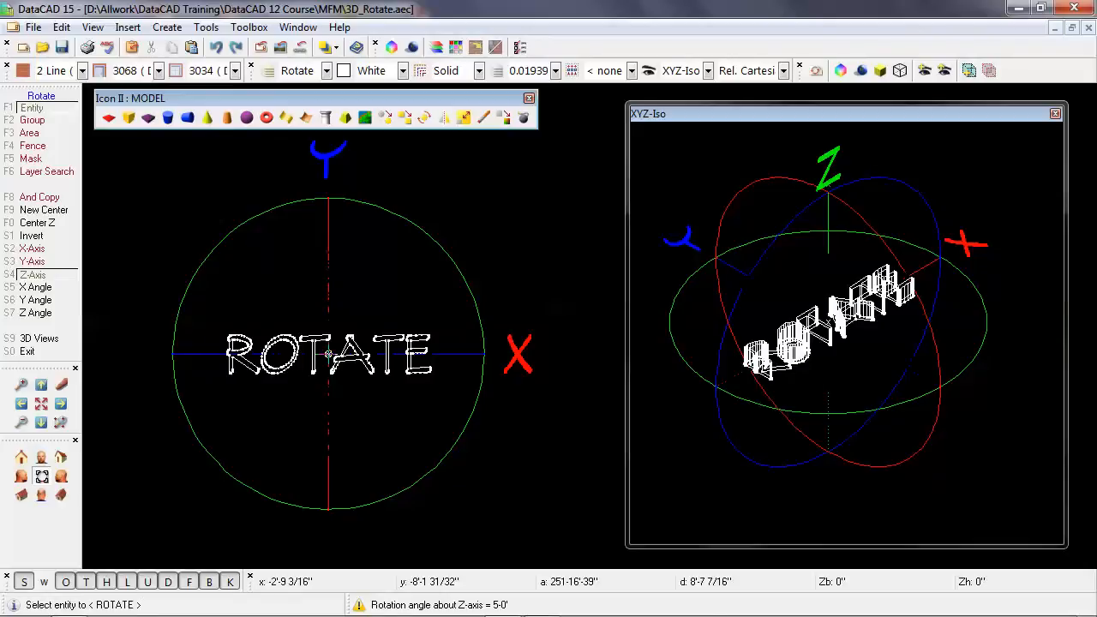
mouse_move(150, 250)
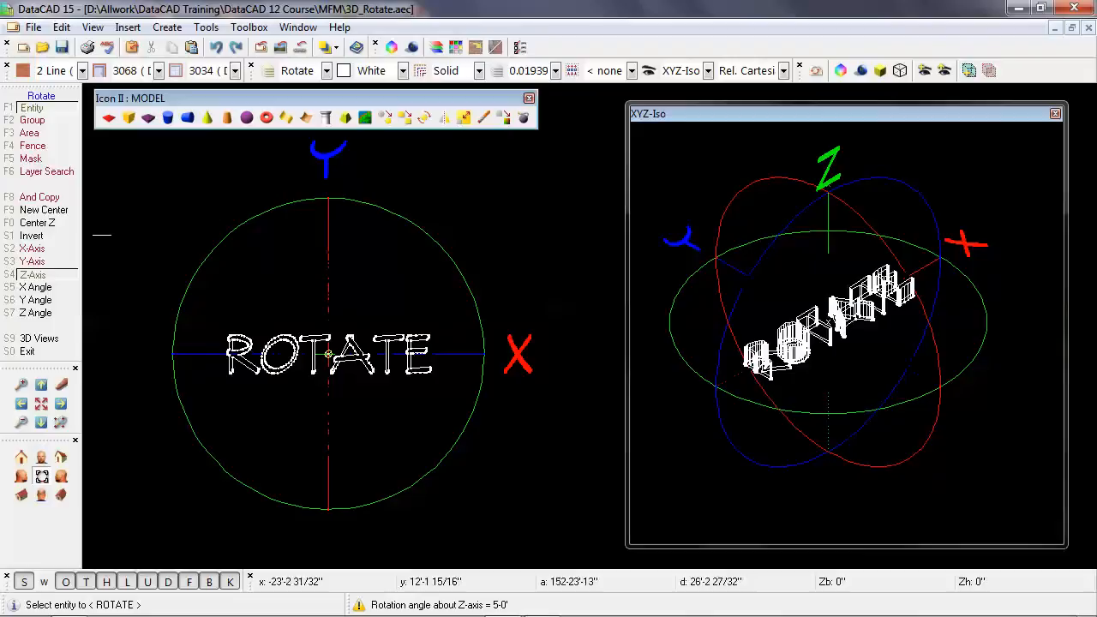
mouse_move(36, 222)
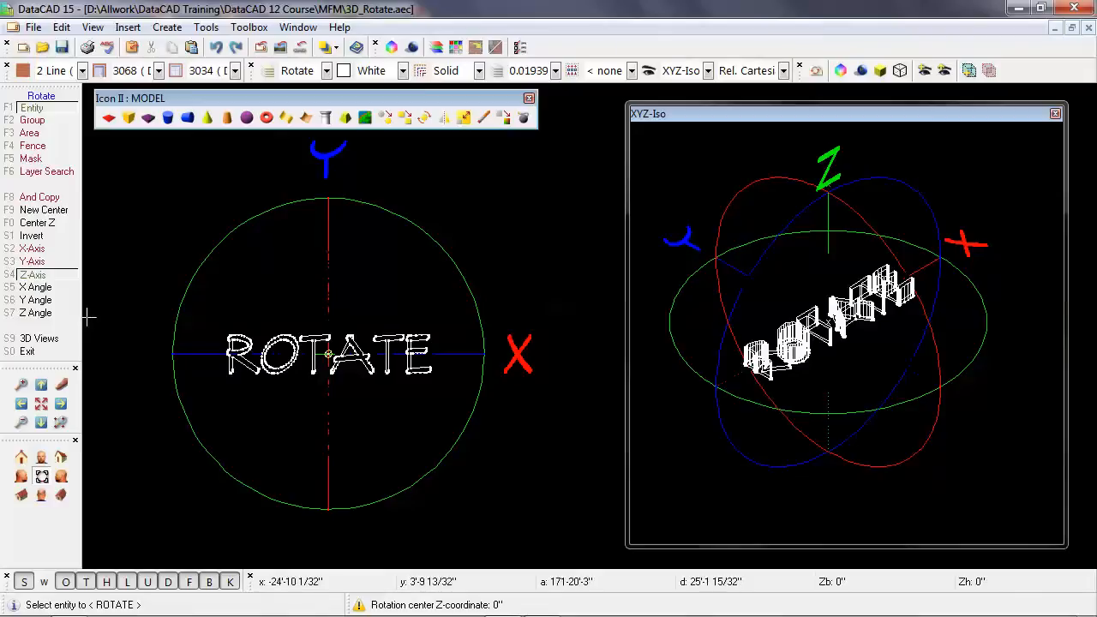
mouse_move(367, 310)
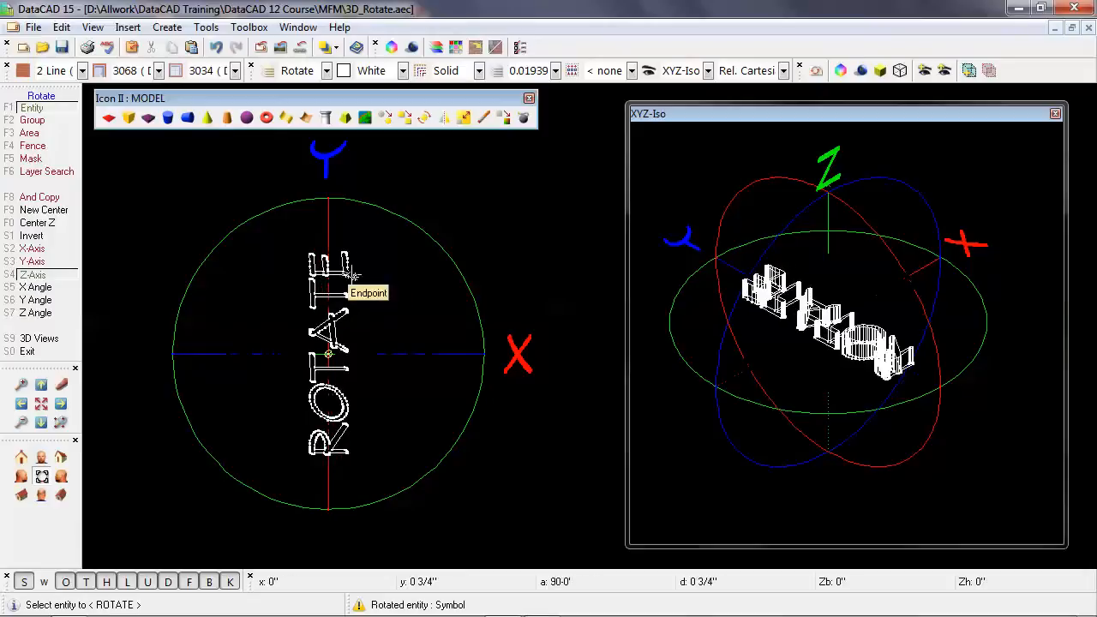
mouse_move(137, 262)
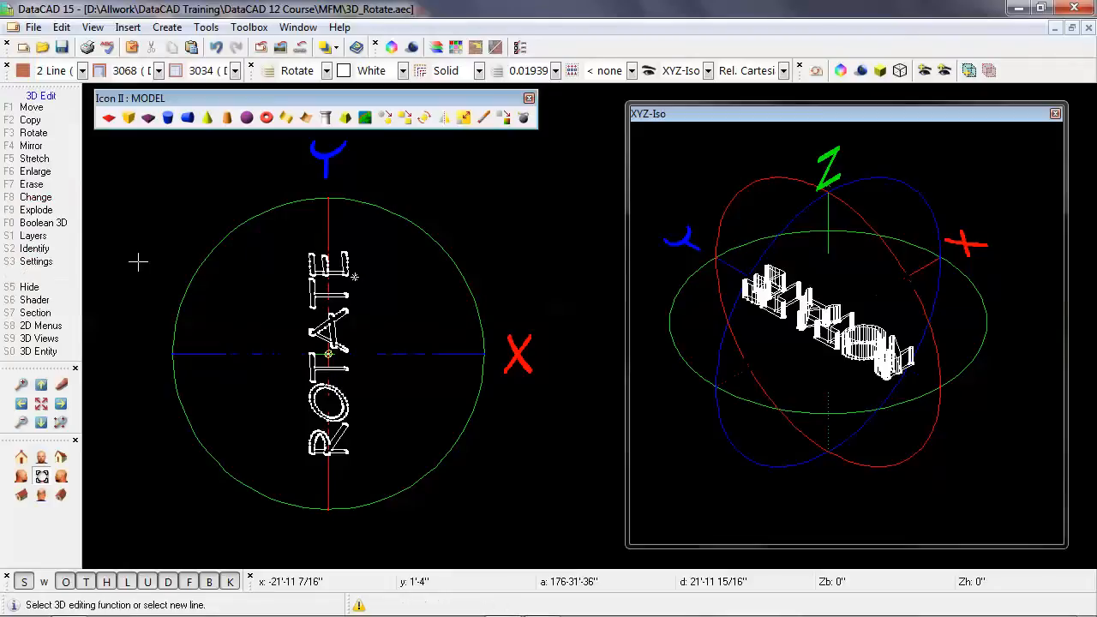
click(43, 351)
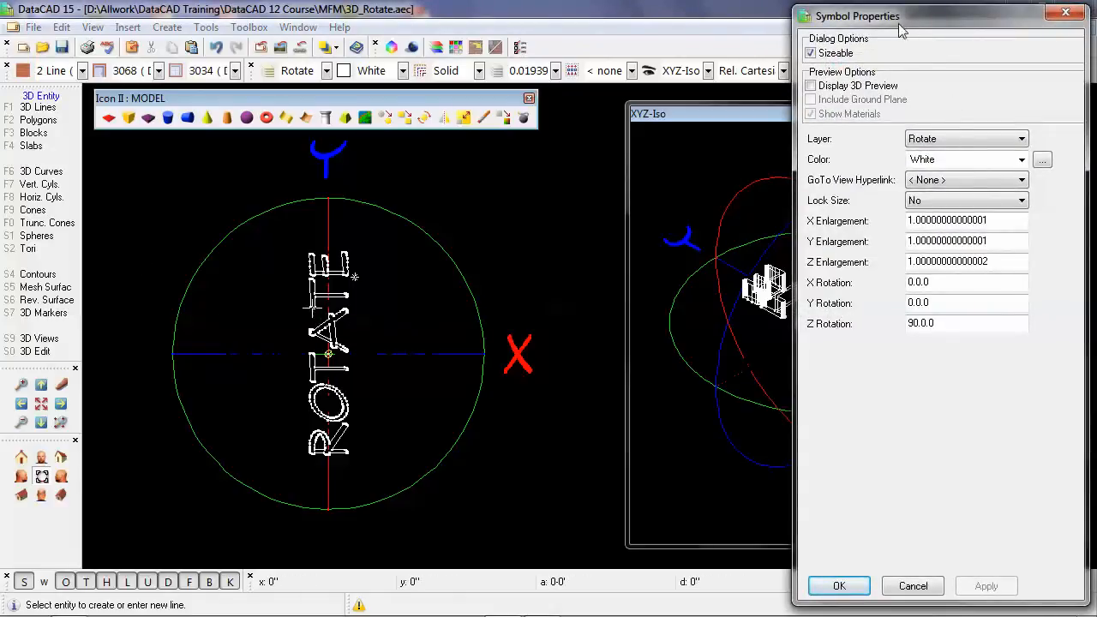
mouse_move(1043, 330)
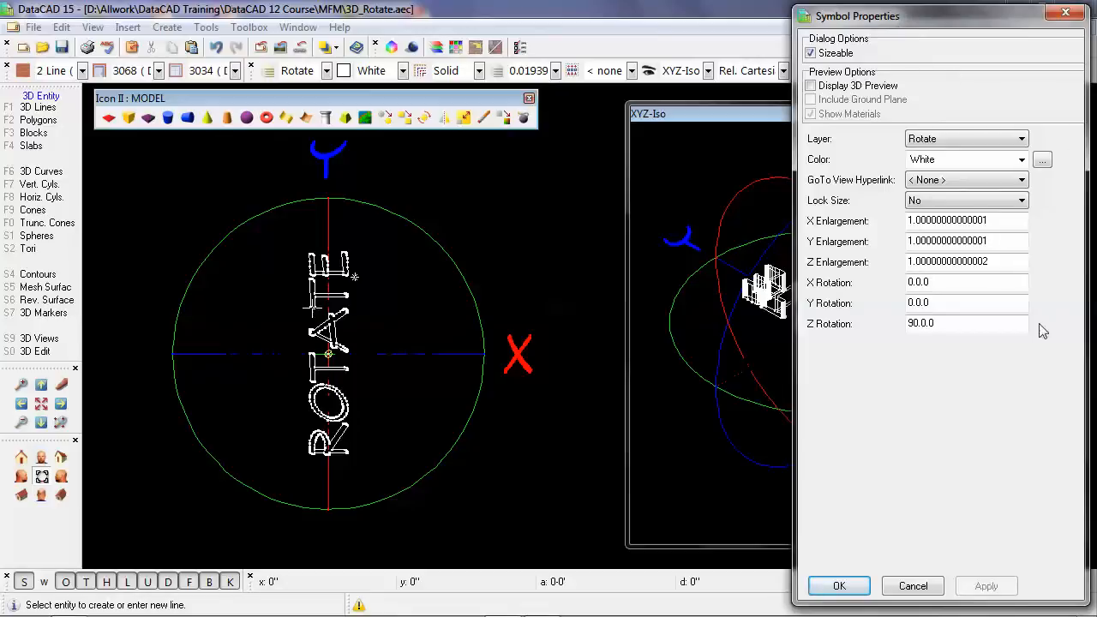
mouse_move(864, 330)
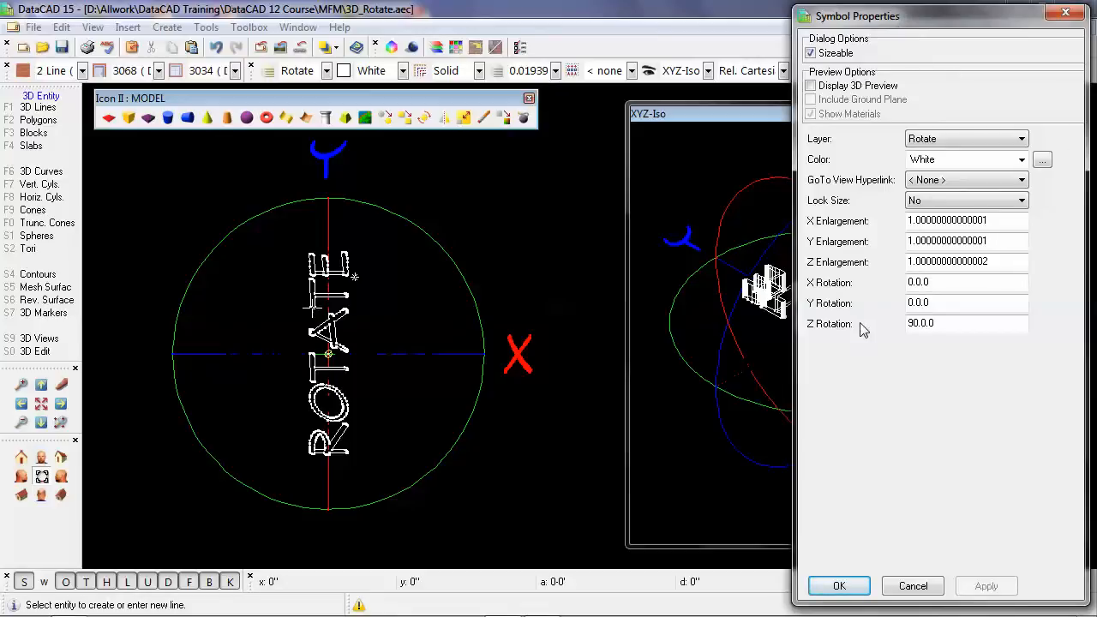
mouse_move(857, 333)
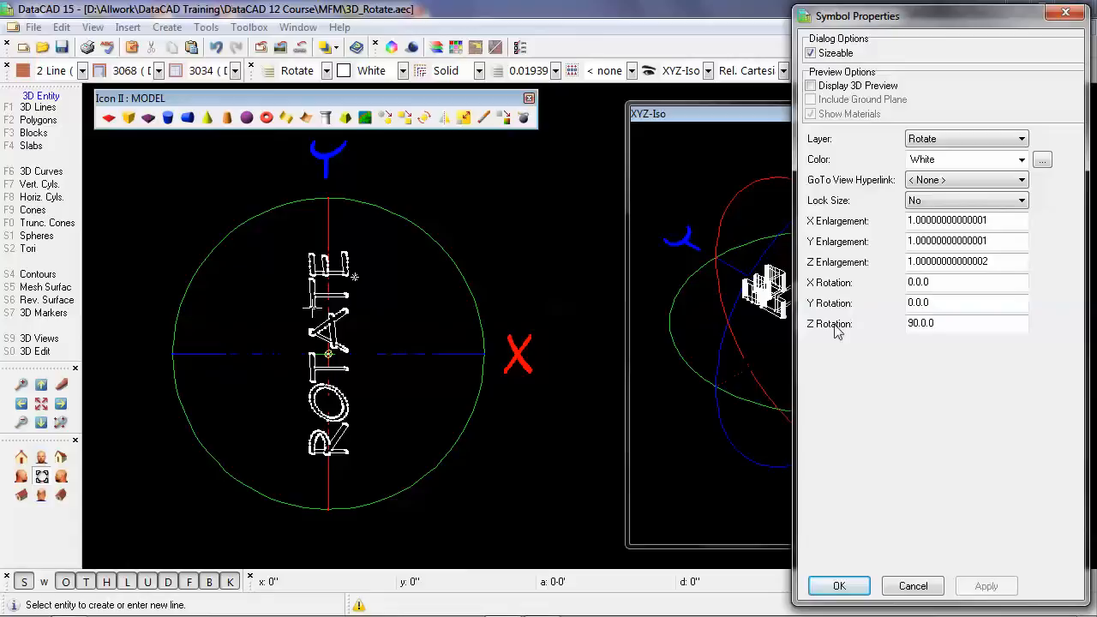
mouse_move(904, 347)
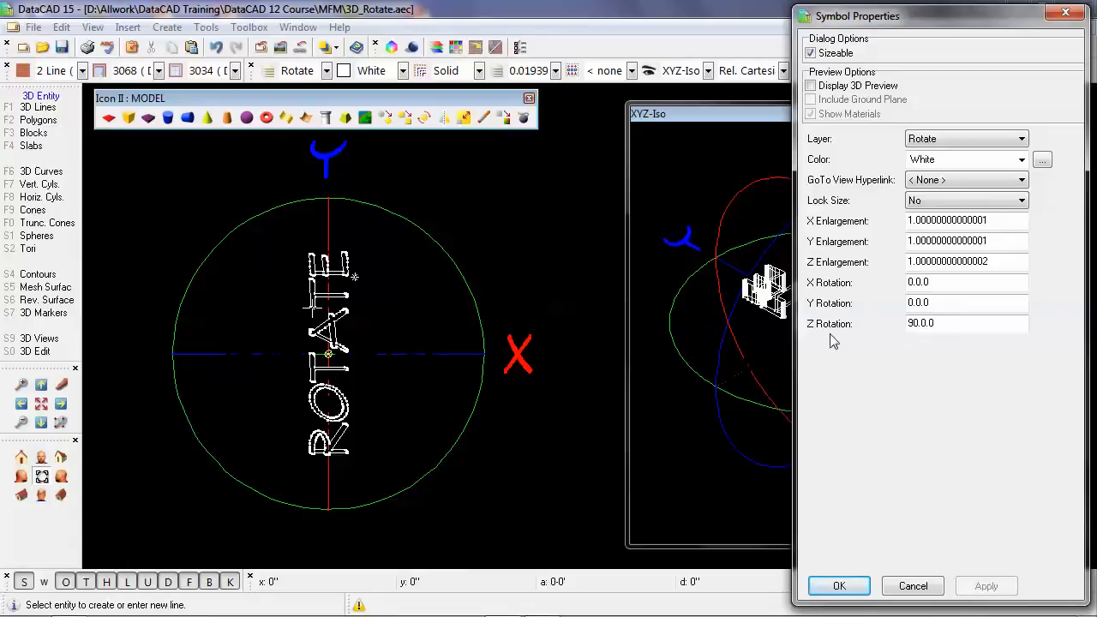
mouse_move(864, 289)
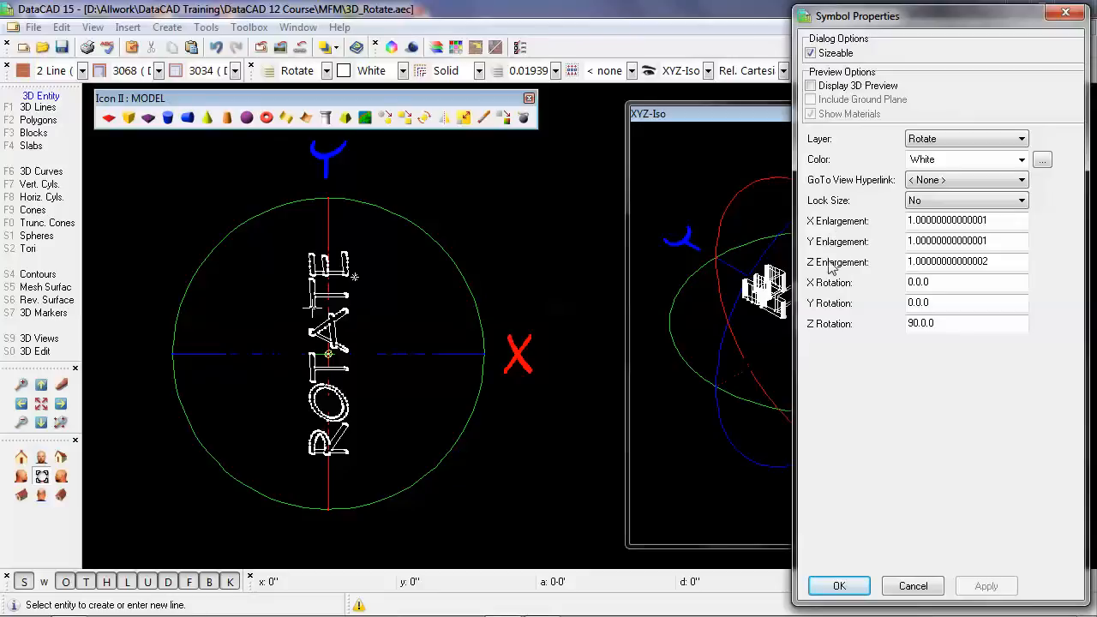
mouse_move(862, 270)
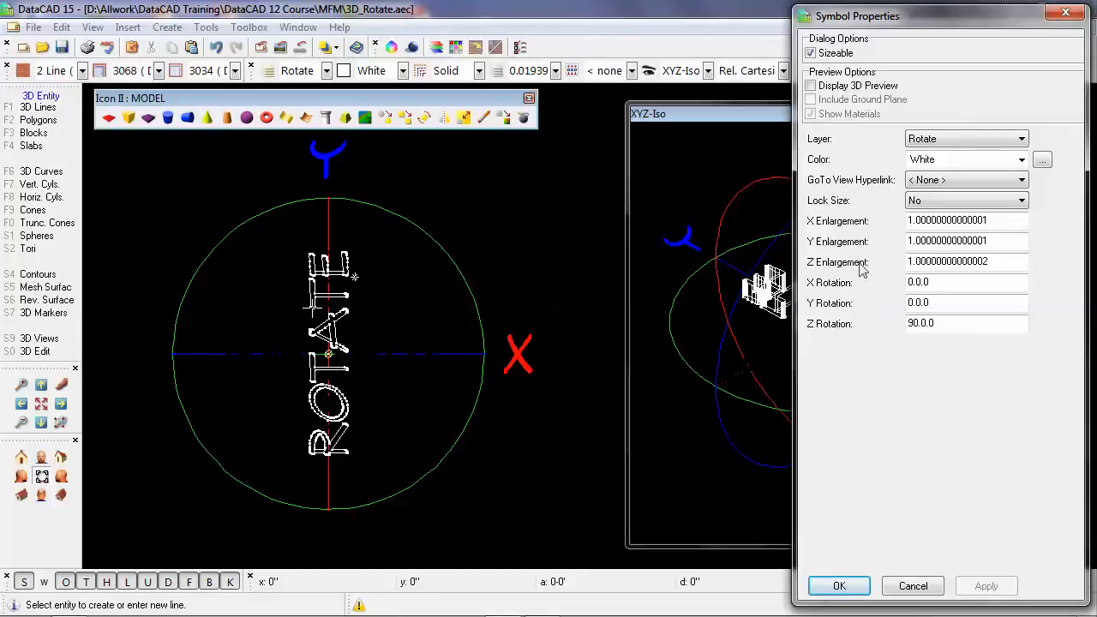
mouse_move(861, 266)
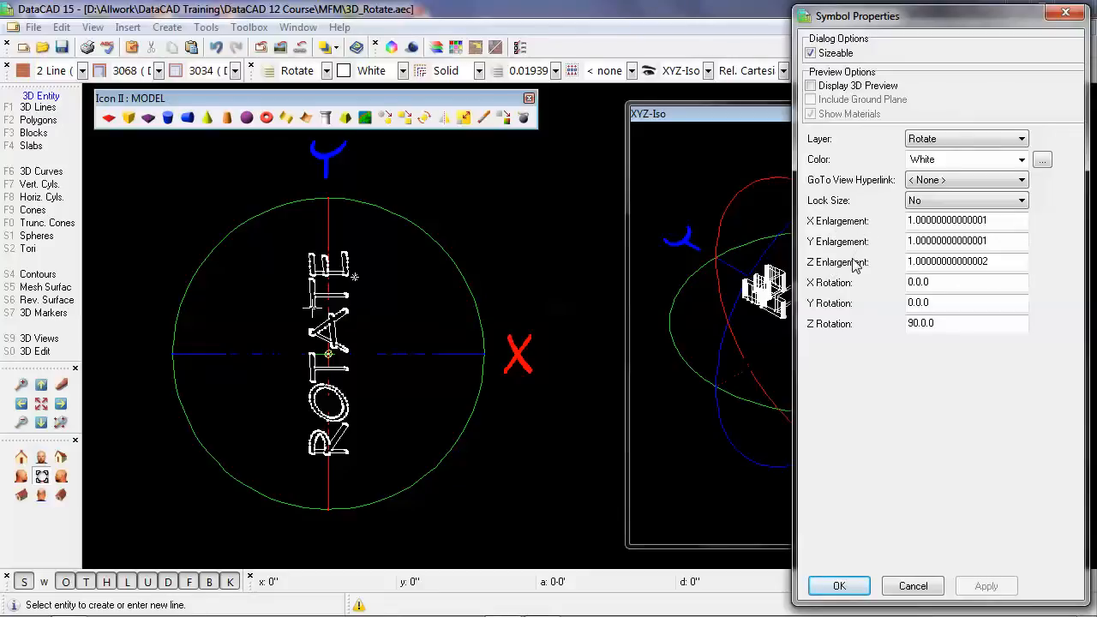
mouse_move(838, 303)
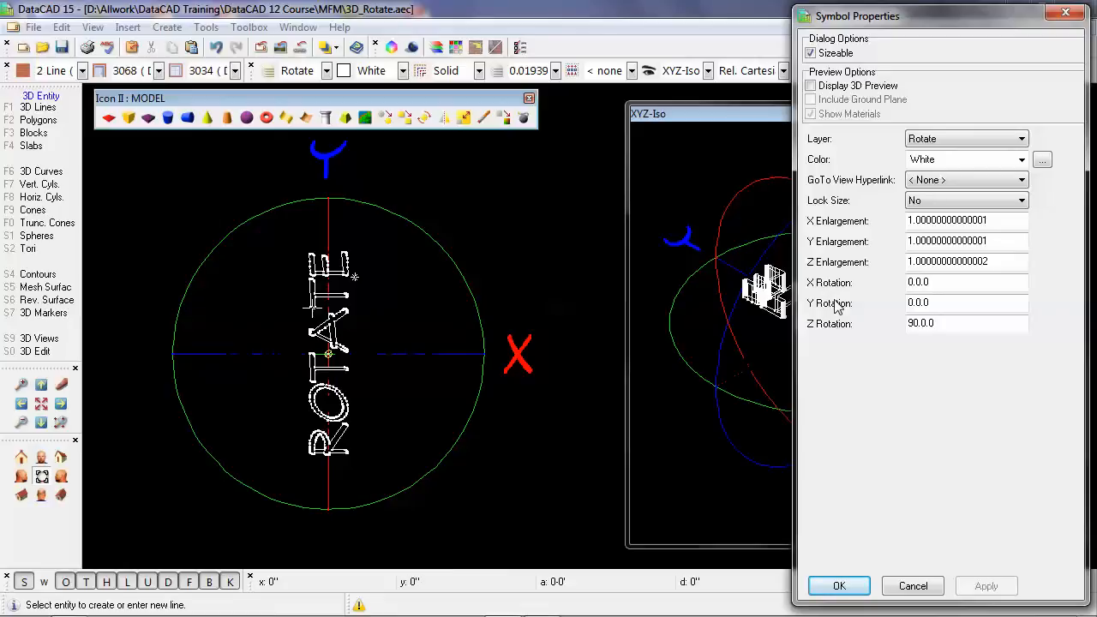
mouse_move(867, 276)
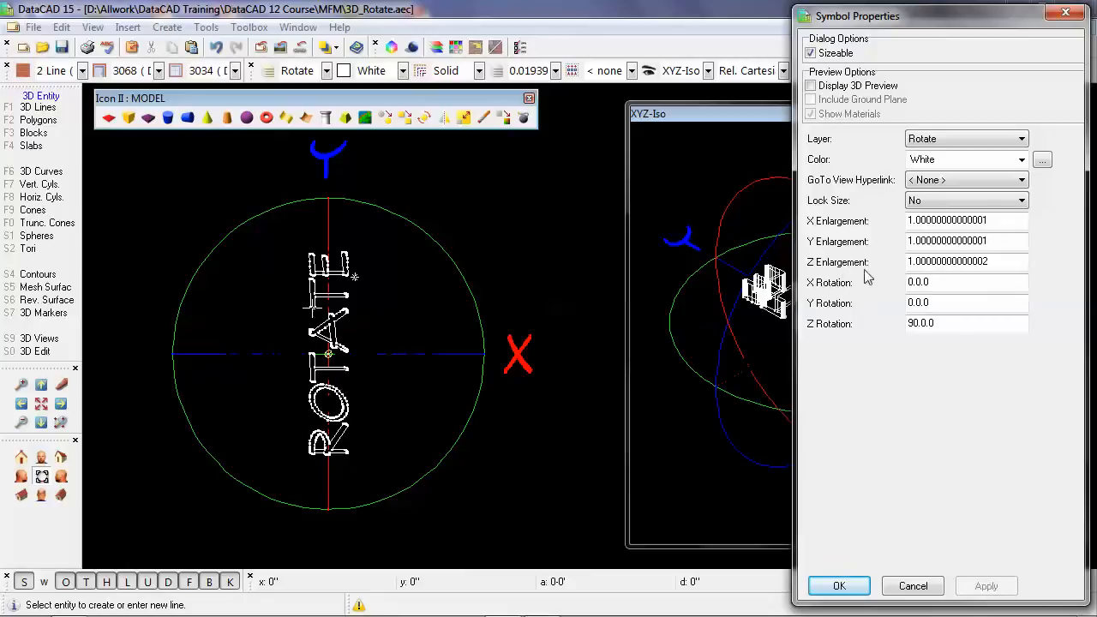
mouse_move(870, 317)
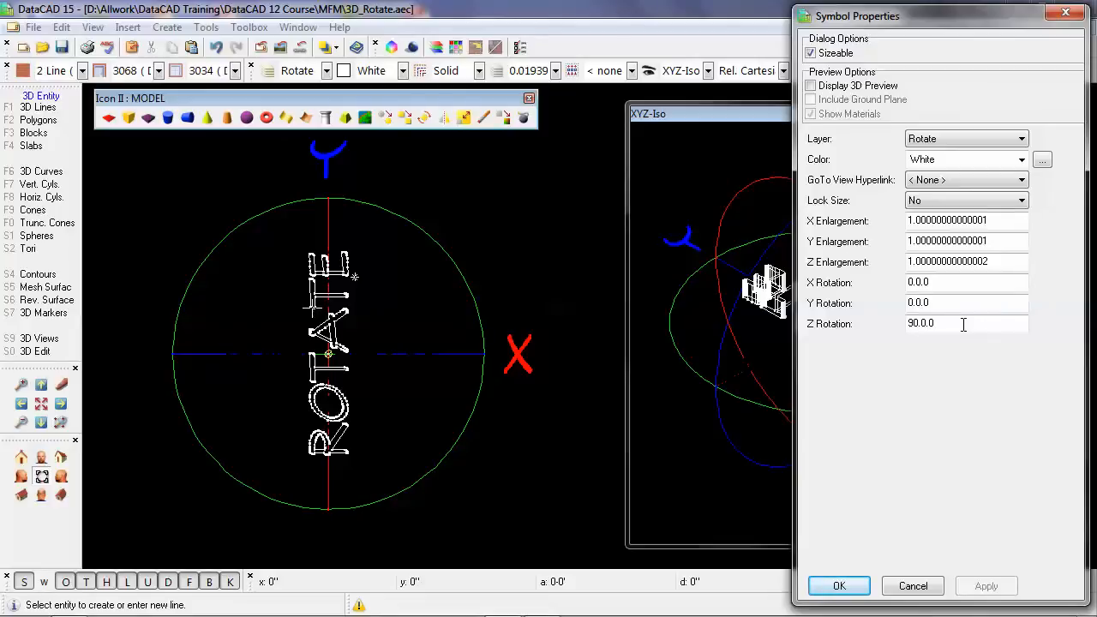
Step: Set the symbol's Z Rotation to 0, apply it, and close Symbol Properties
triple_click(966, 323)
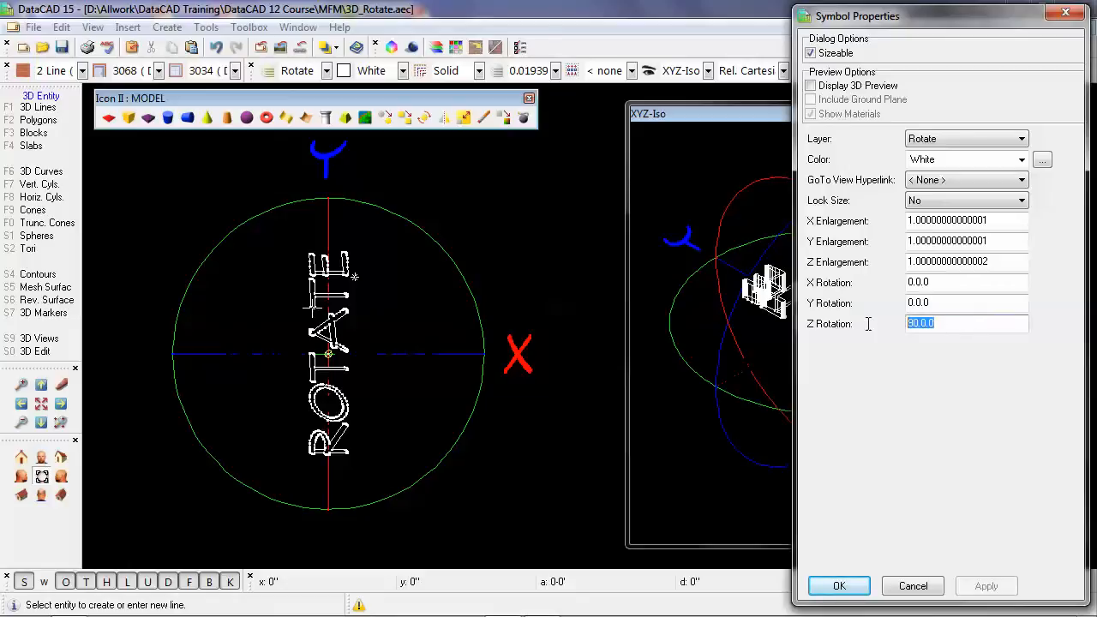
text(0)
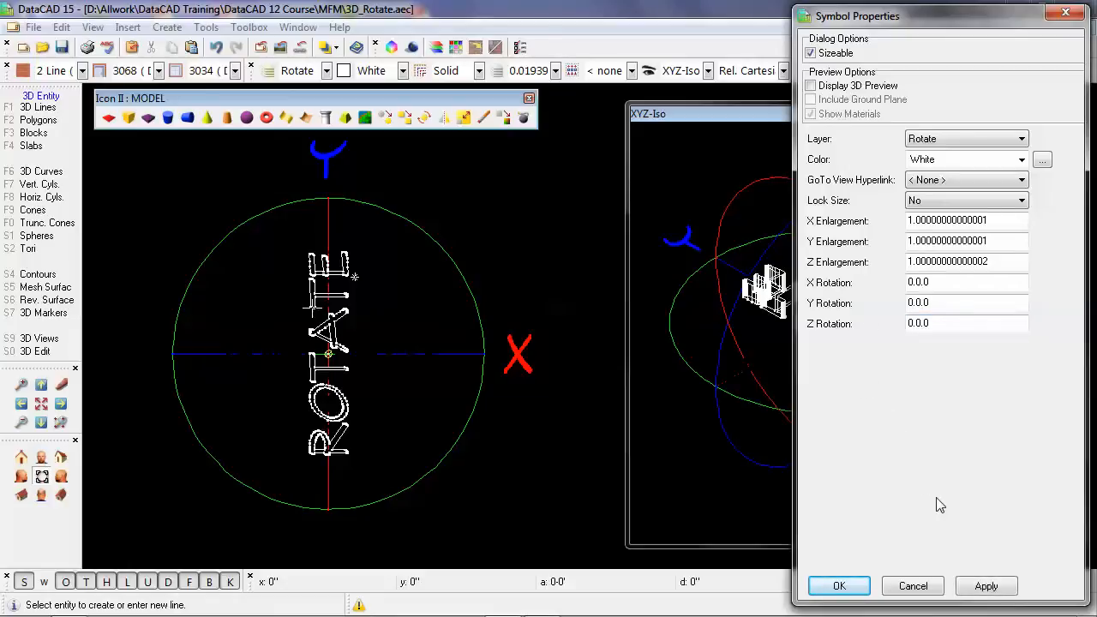
click(986, 585)
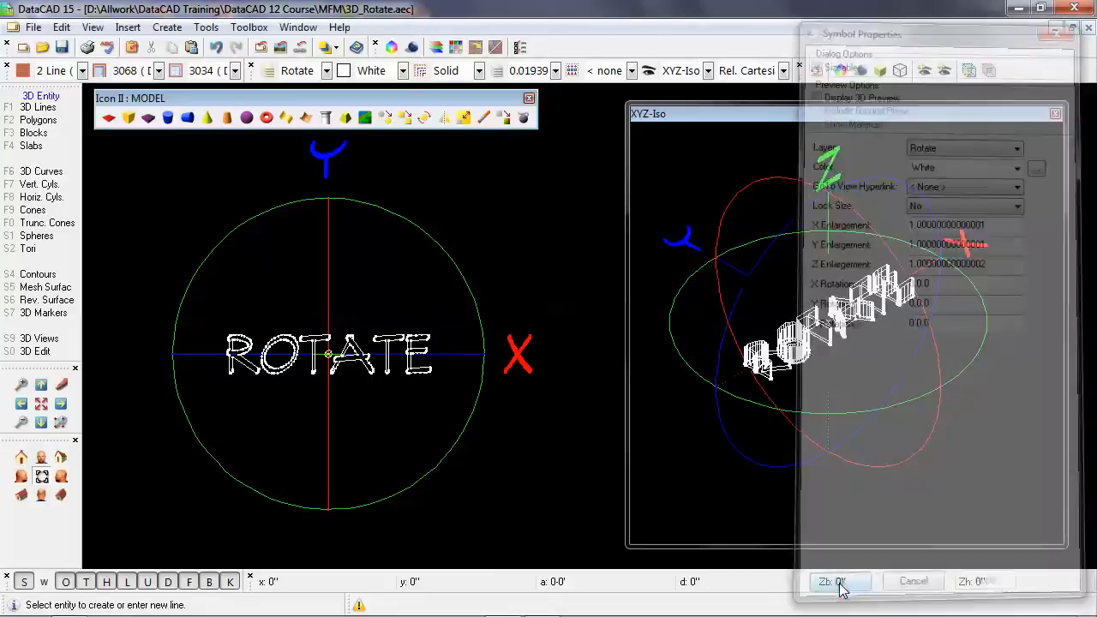
click(840, 581)
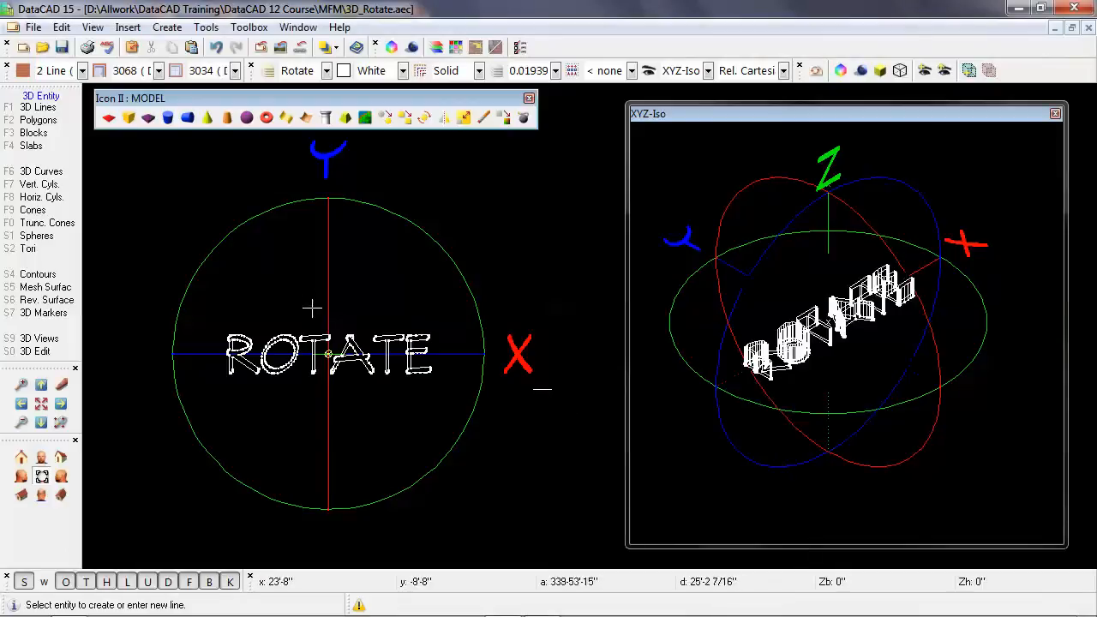
mouse_move(519, 245)
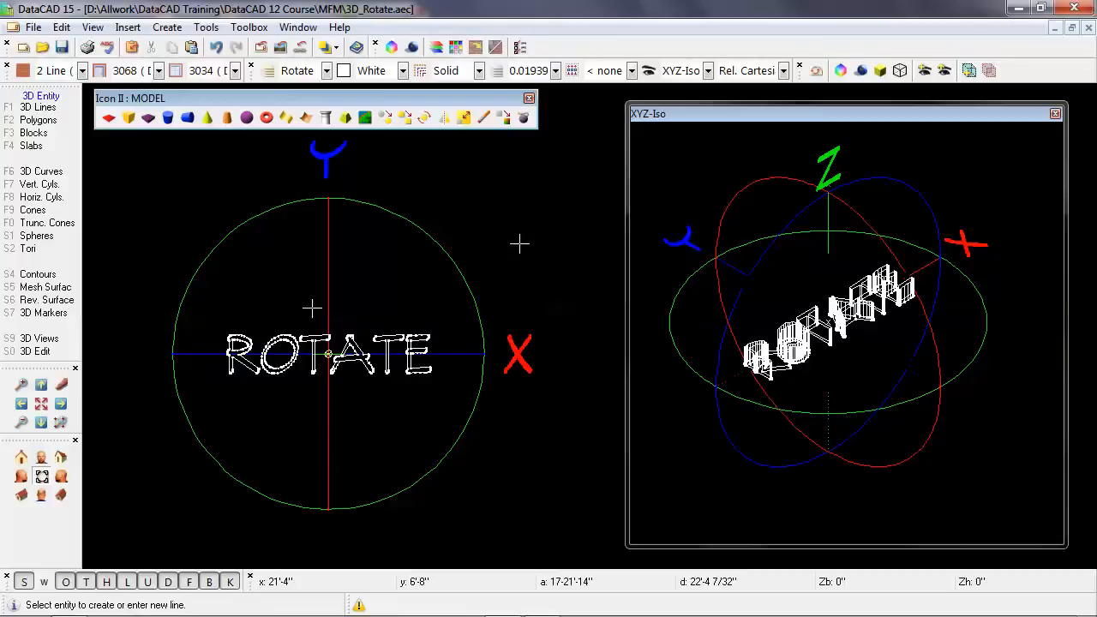
Step: Switch the side menu to 3D Edit
click(38, 351)
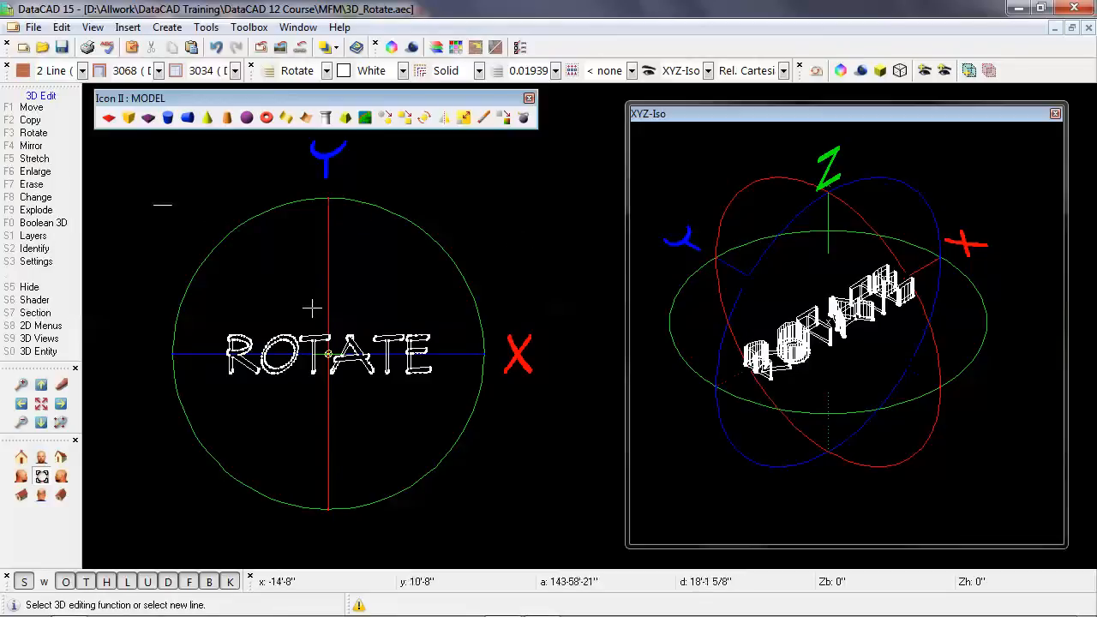
Step: Start 3D Rotate about the X-axis at 5 degrees
click(34, 132)
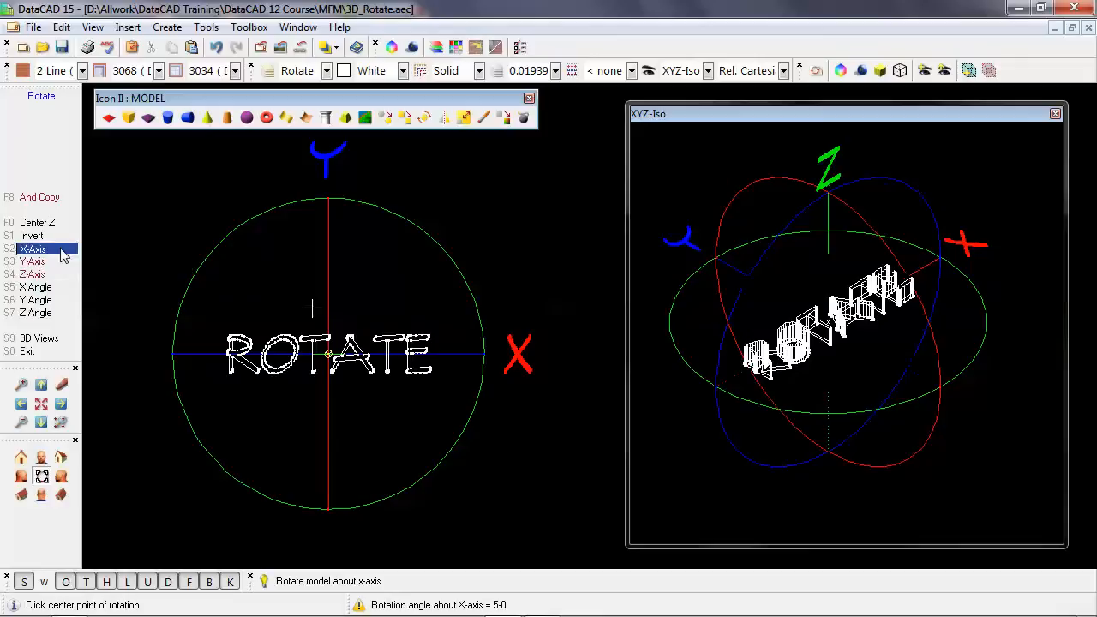
mouse_move(33, 249)
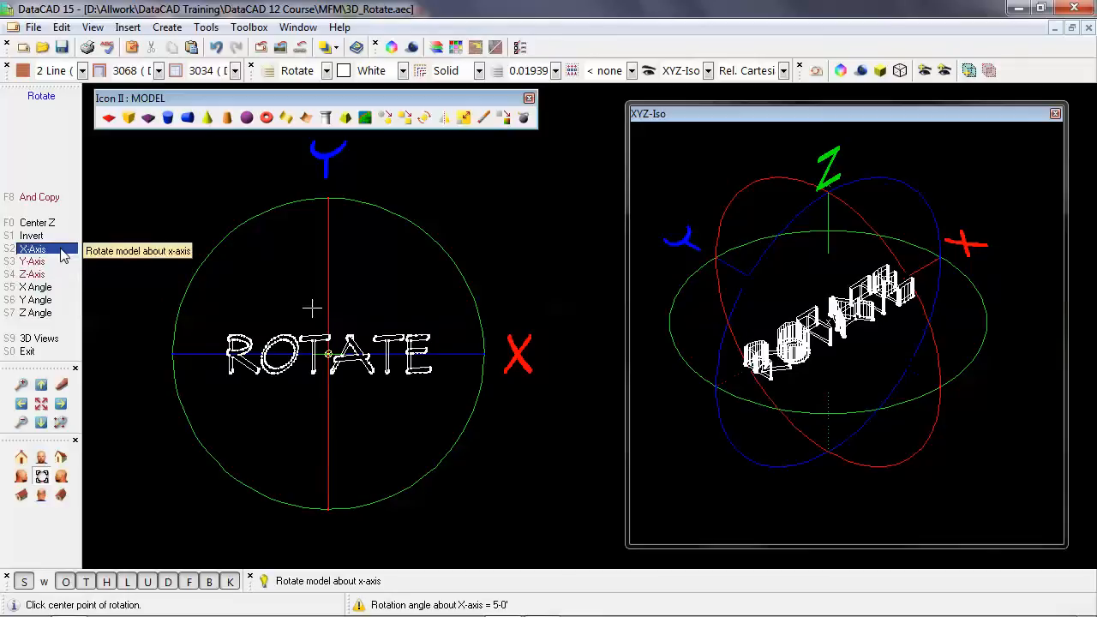
mouse_move(123, 273)
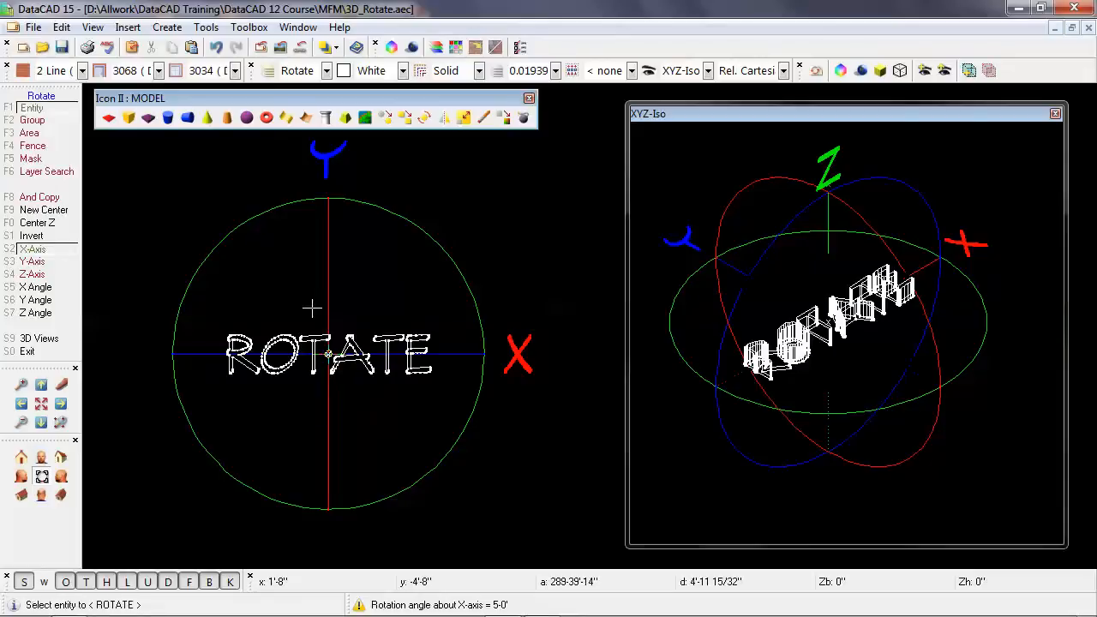
mouse_move(444, 259)
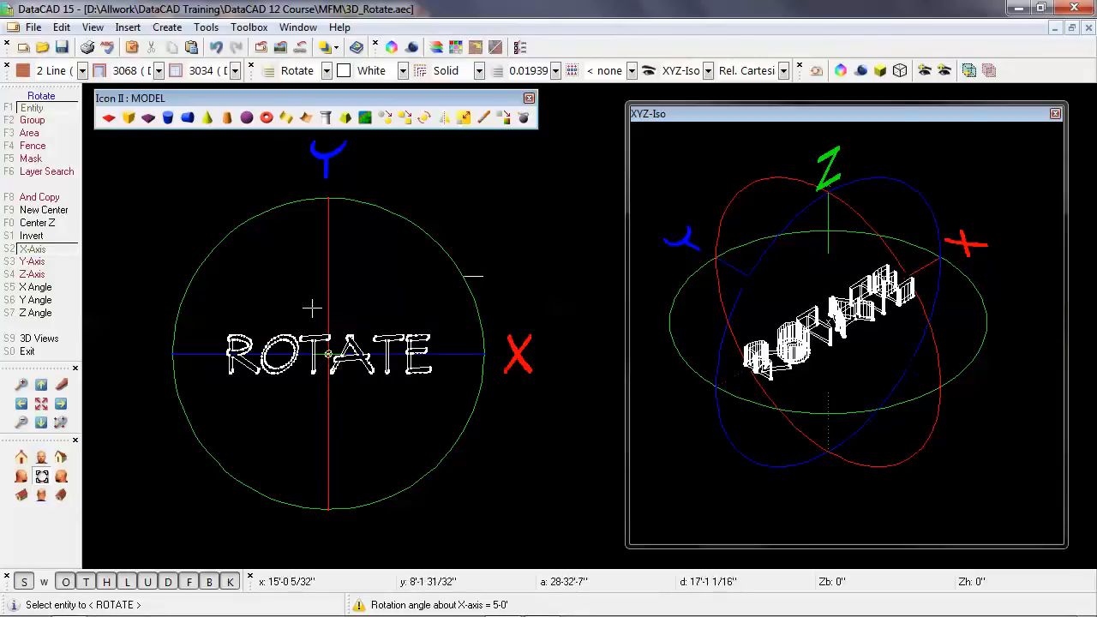
mouse_move(420, 330)
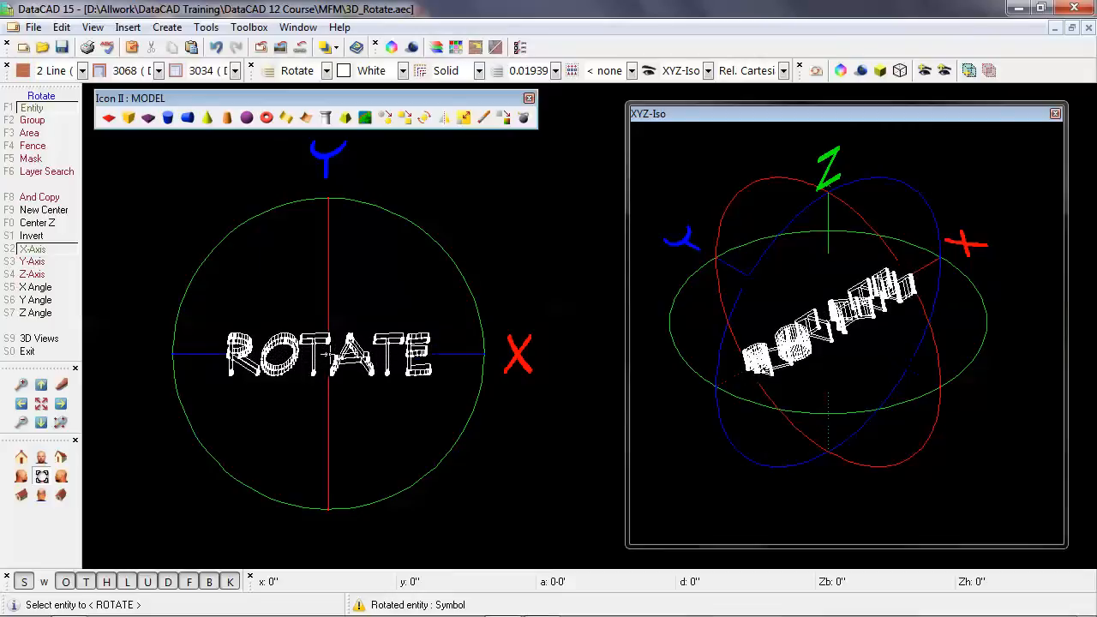
mouse_move(387, 396)
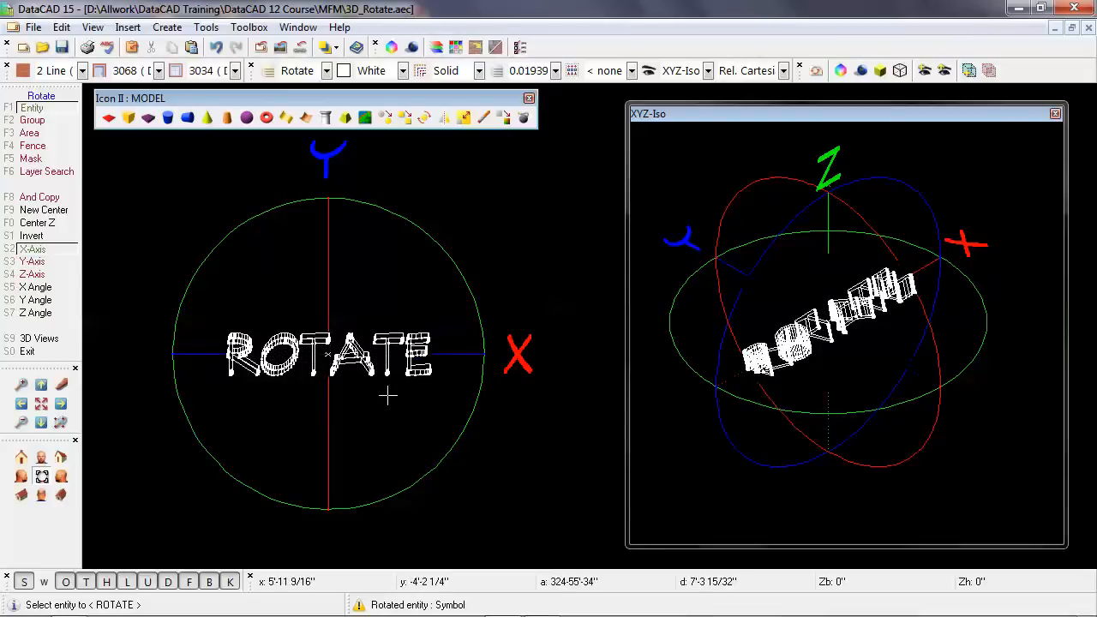
Step: Rotate the ROTATE text symbol about the Y-axis, reversing it in plan
click(33, 260)
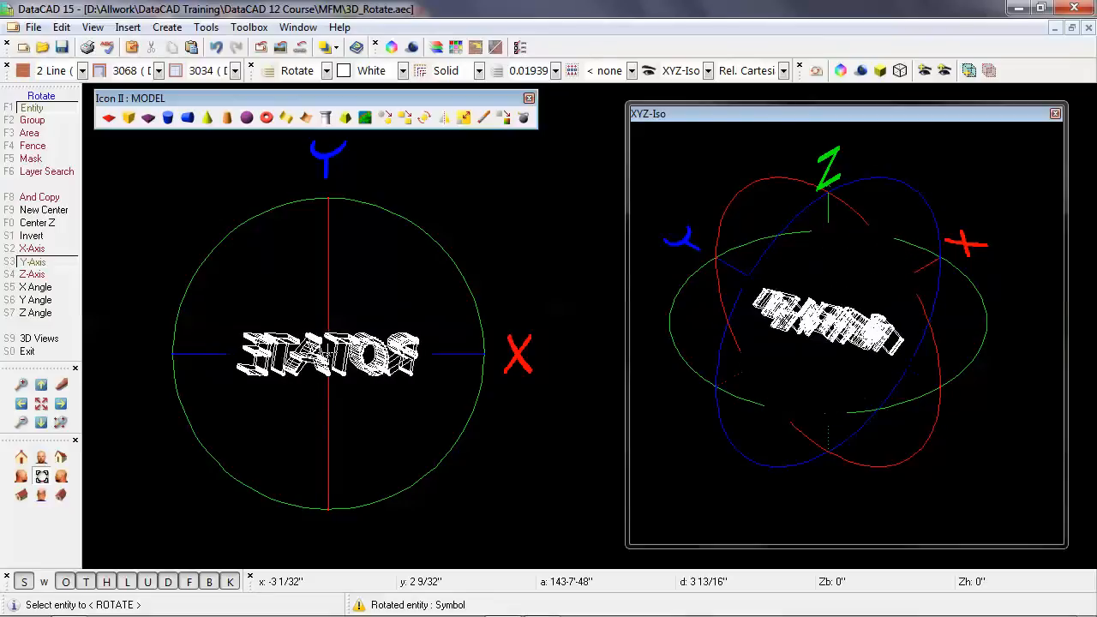
Step: Rotate the text about the Z-axis, leaving it at a diagonal
click(31, 274)
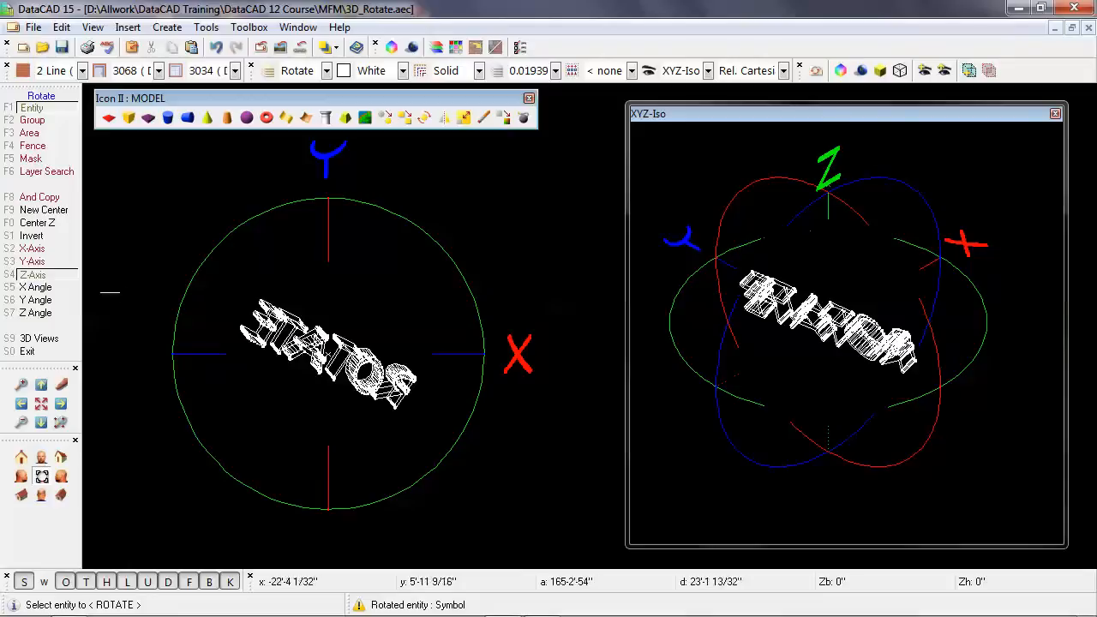
mouse_move(97, 251)
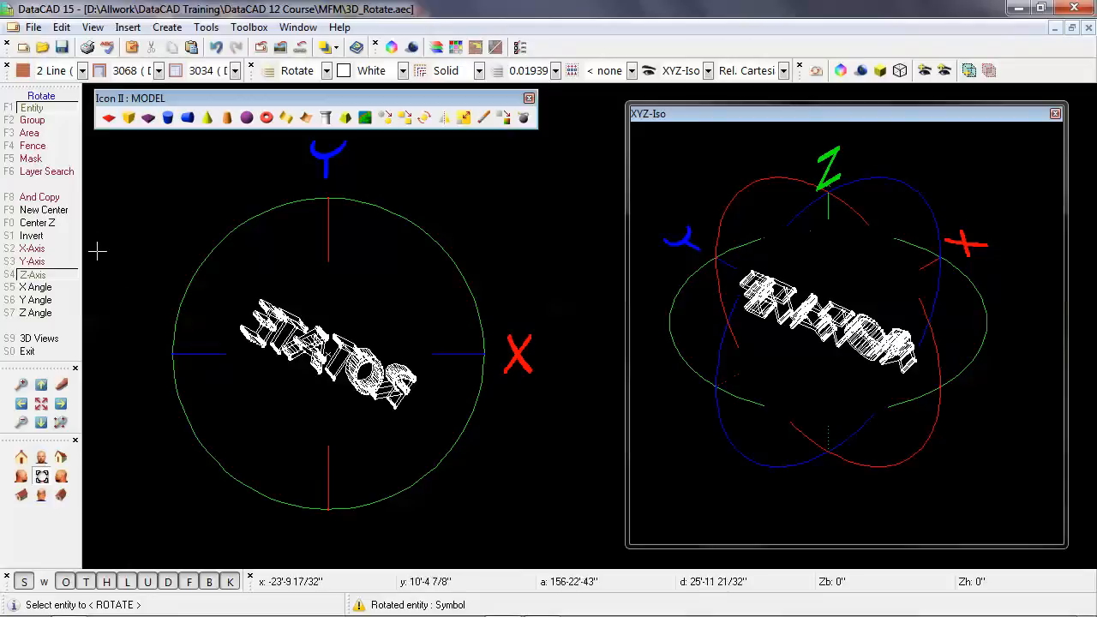
mouse_move(147, 287)
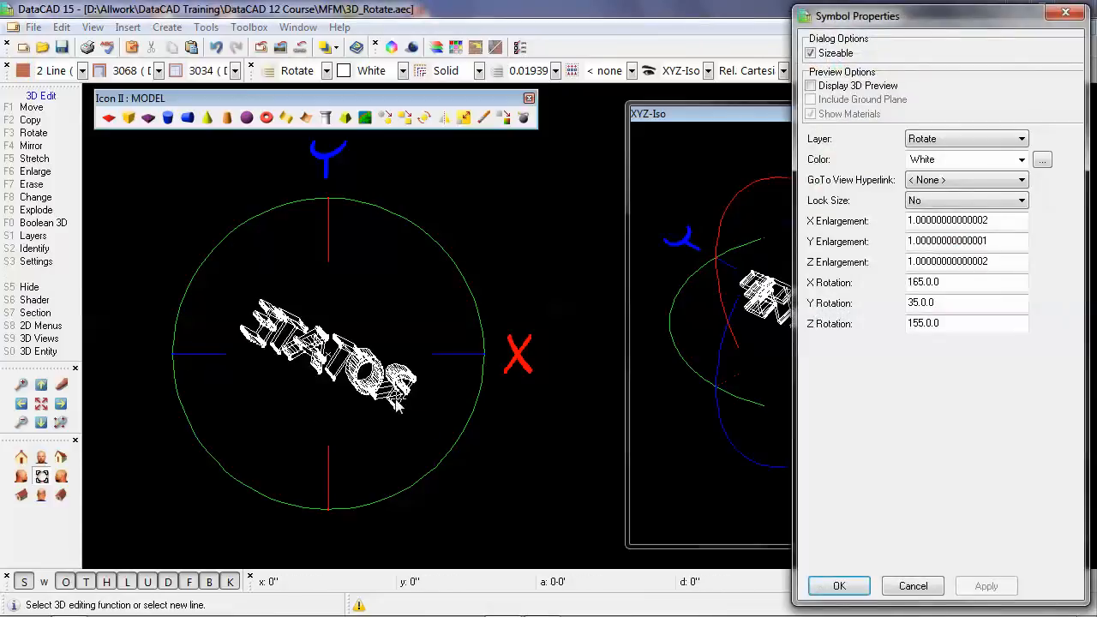
mouse_move(872, 303)
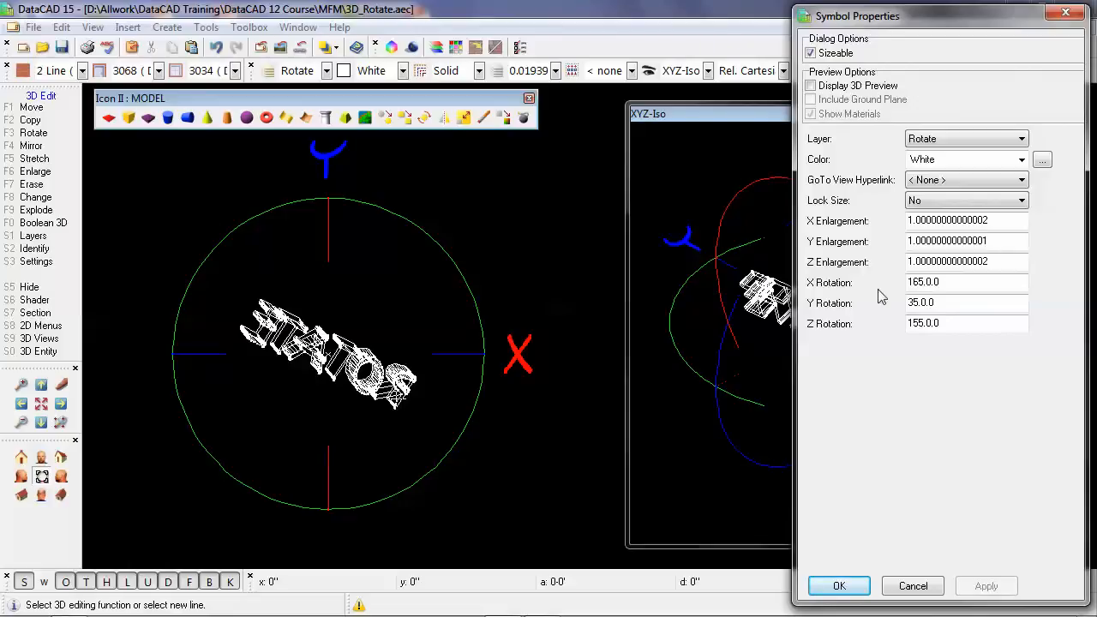
Step: Zero the symbol's X, Y and Z rotations in Symbol Properties and apply
triple_click(967, 282)
text(0)
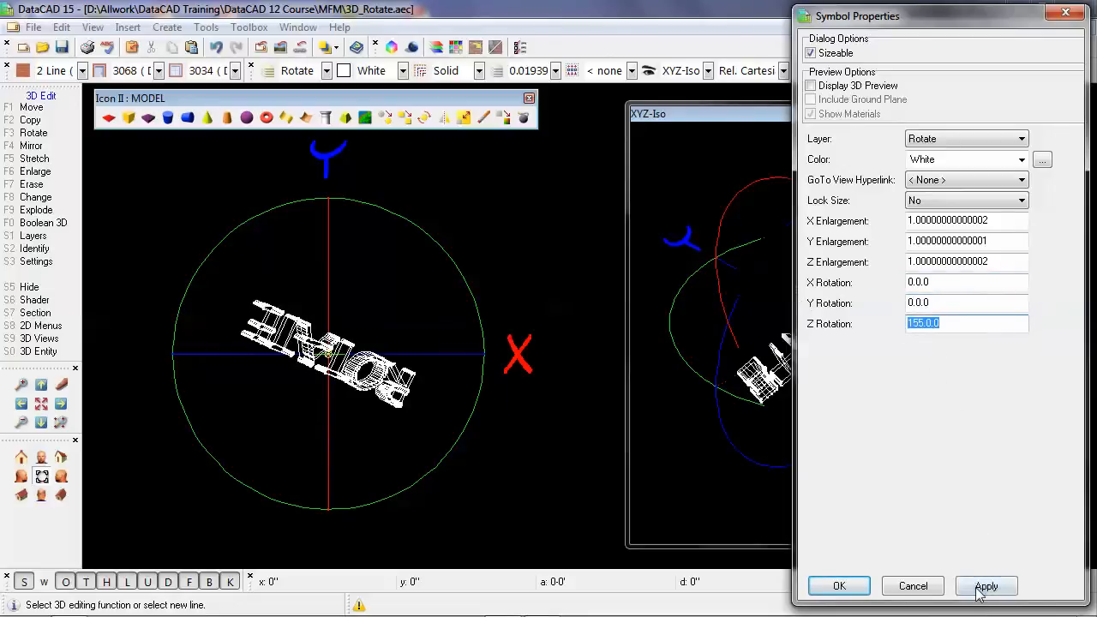
click(985, 585)
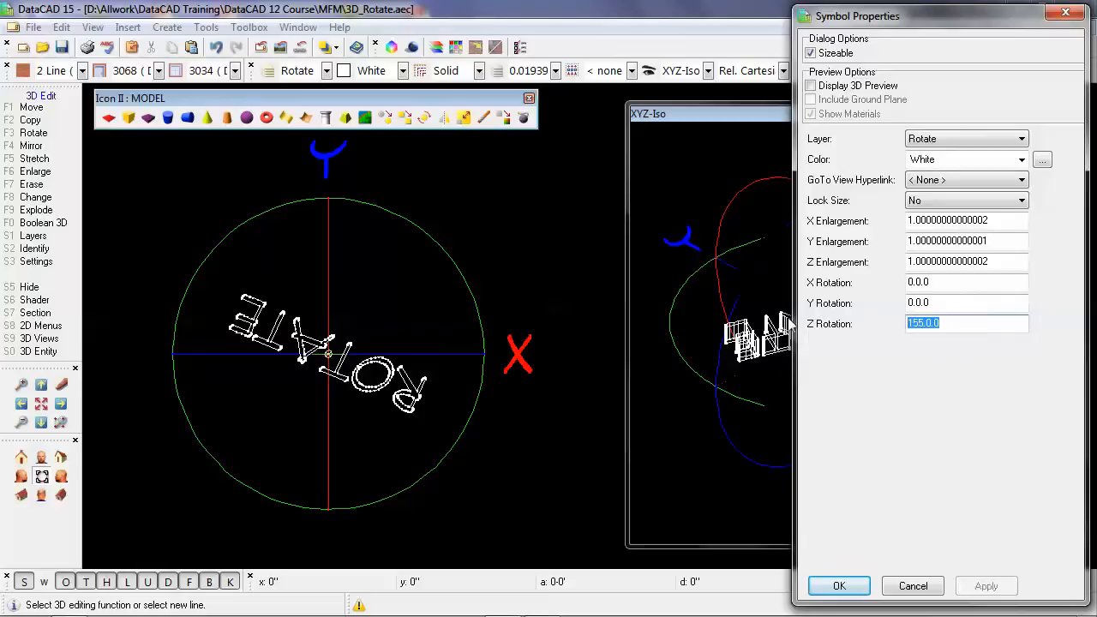
click(987, 585)
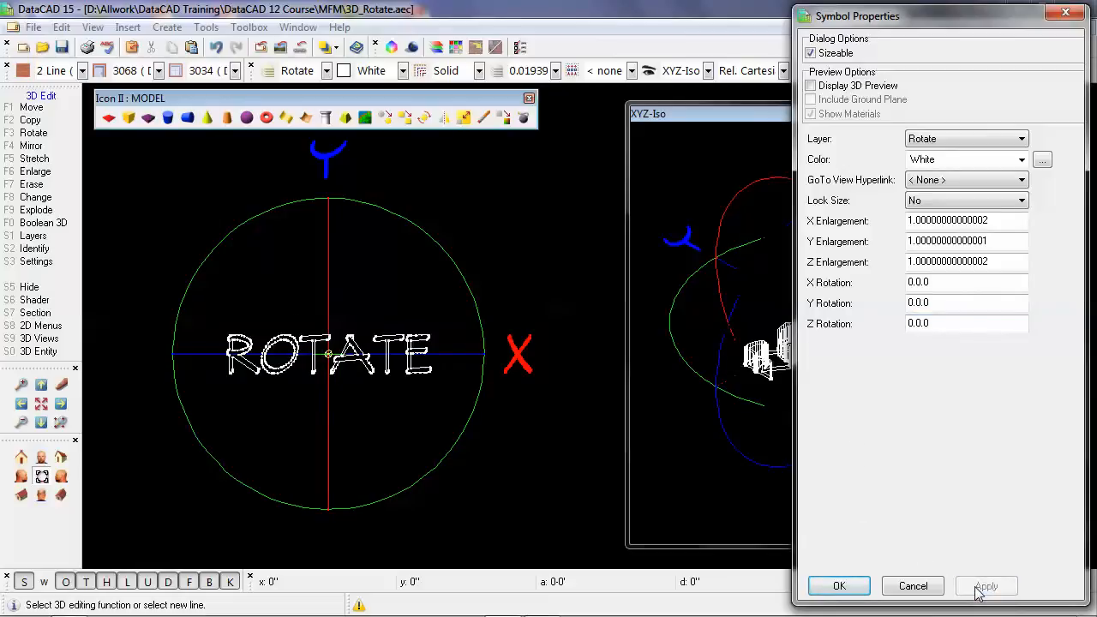
mouse_move(861, 521)
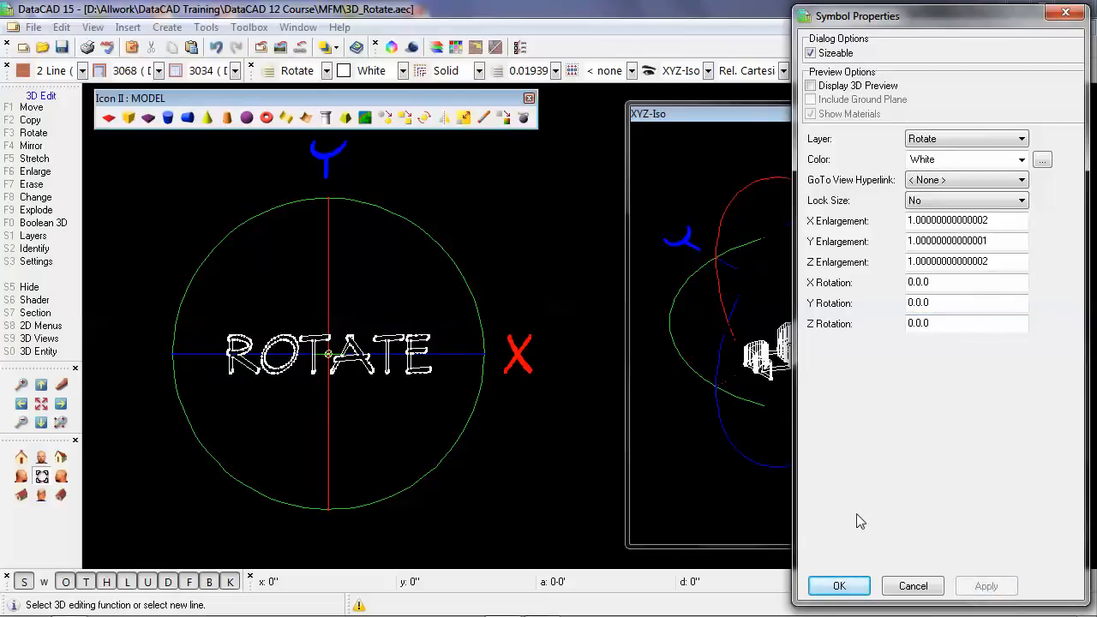
mouse_move(966, 19)
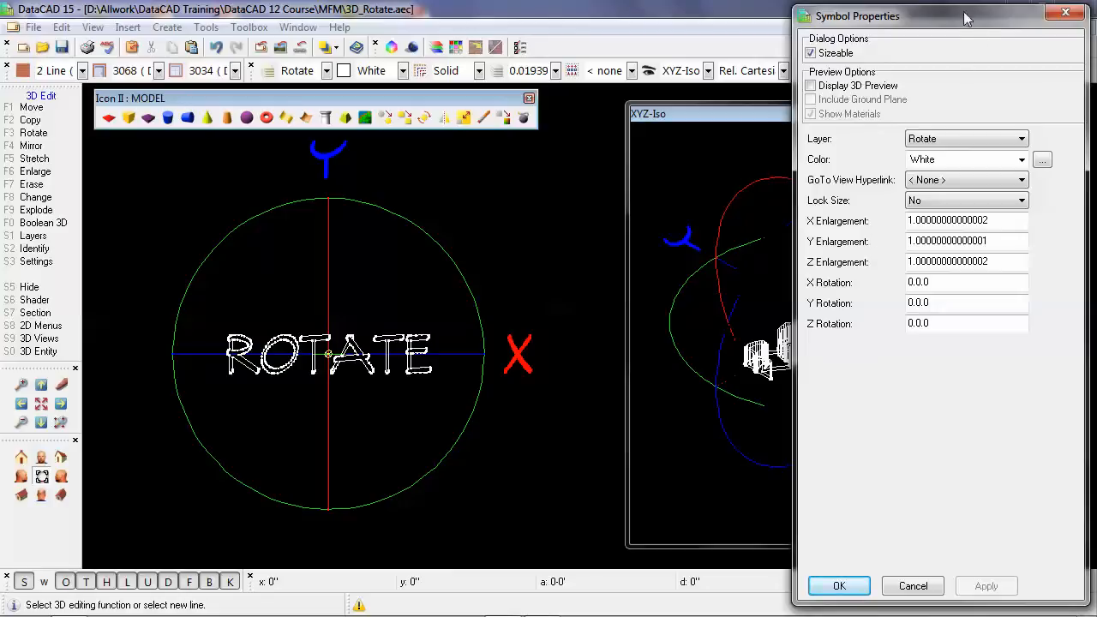
mouse_move(852, 264)
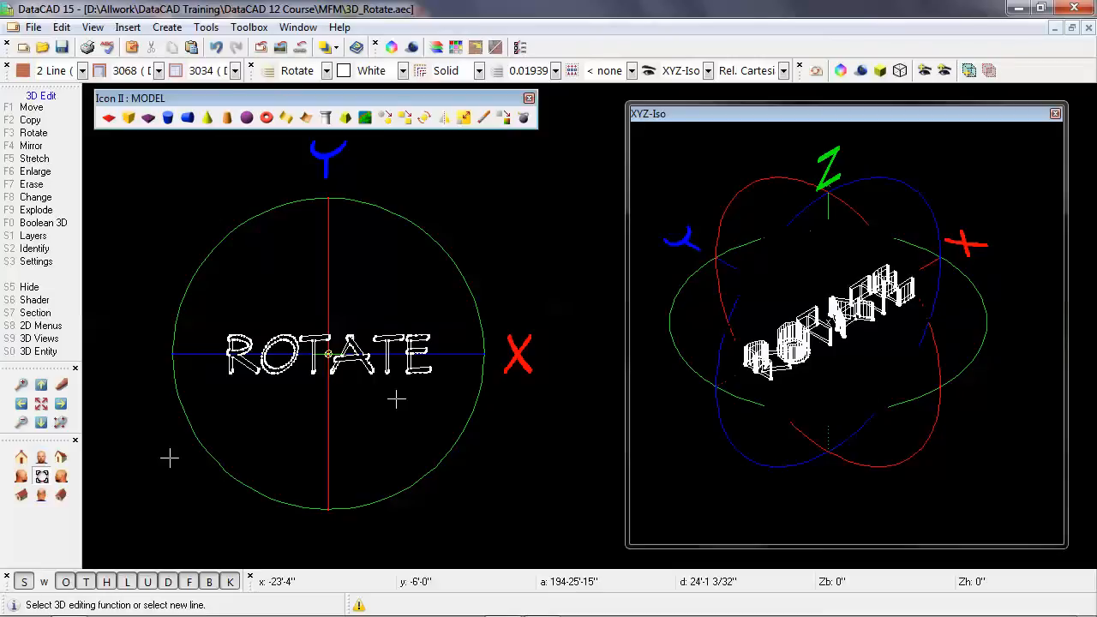
mouse_move(127, 354)
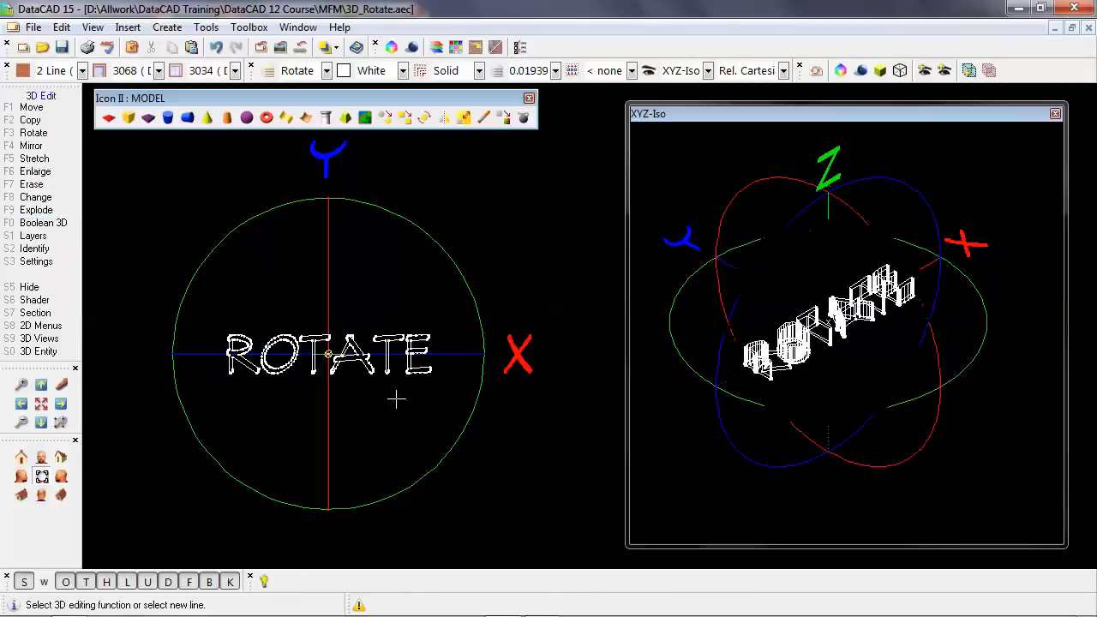
Step: Start 3D Rotate about the Z-axis after closing Symbol Properties
click(33, 131)
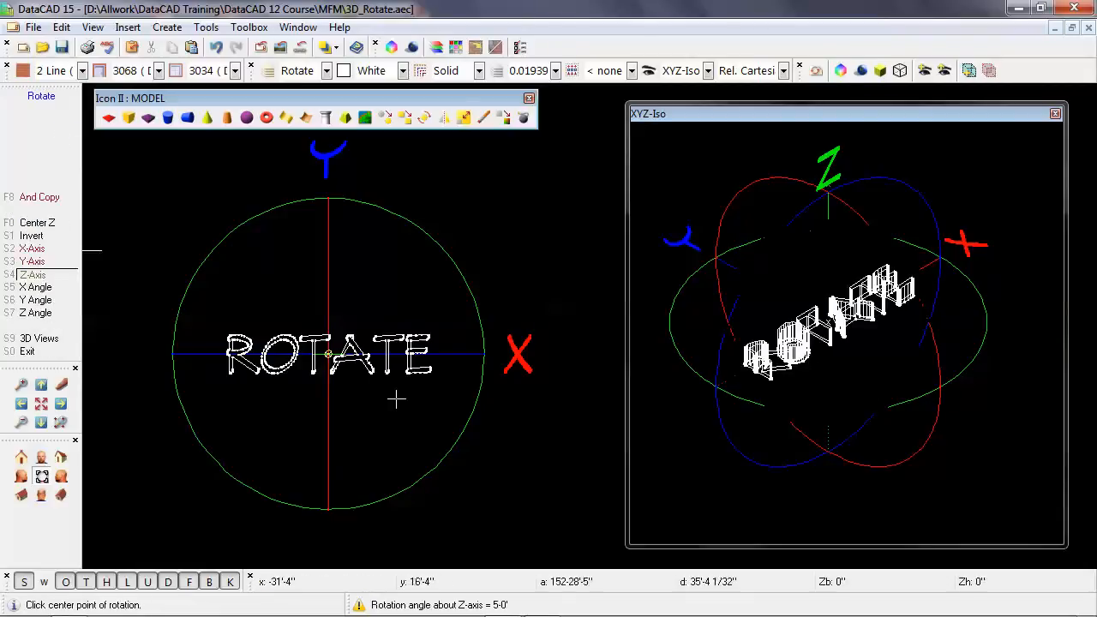
mouse_move(332, 355)
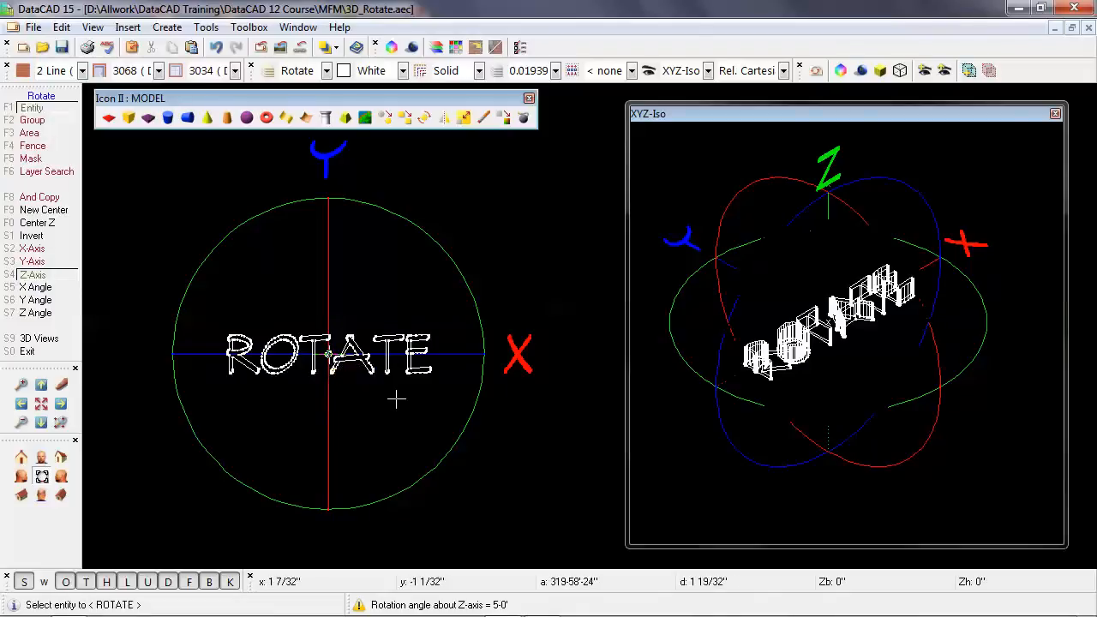
mouse_move(135, 312)
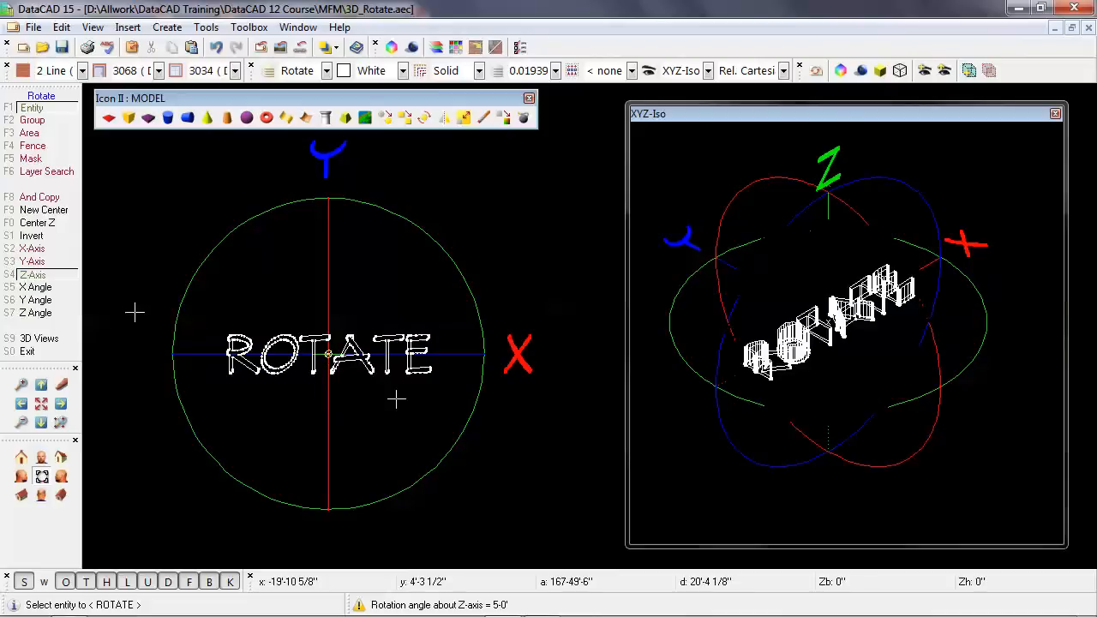
mouse_move(38, 338)
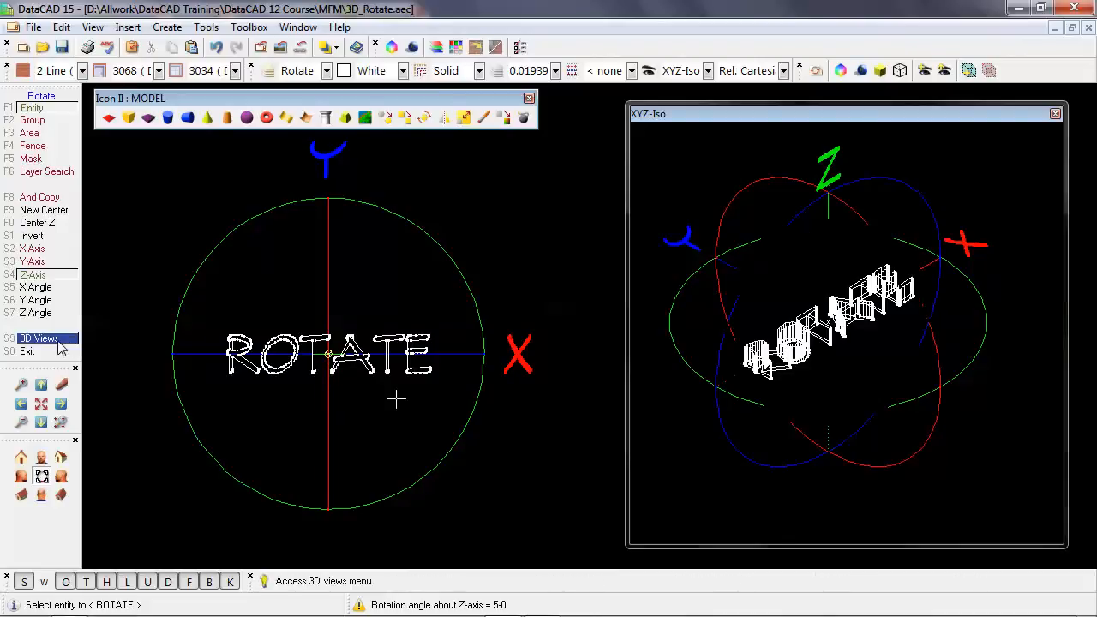
Step: Switch the main window to the Isometric 3D view
click(38, 338)
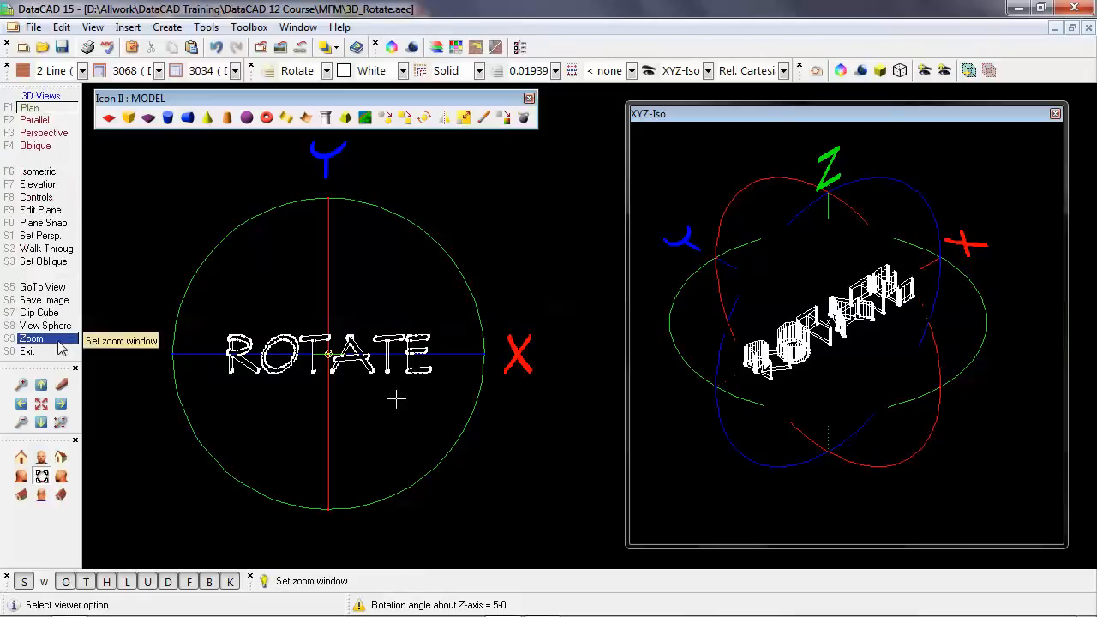
click(38, 171)
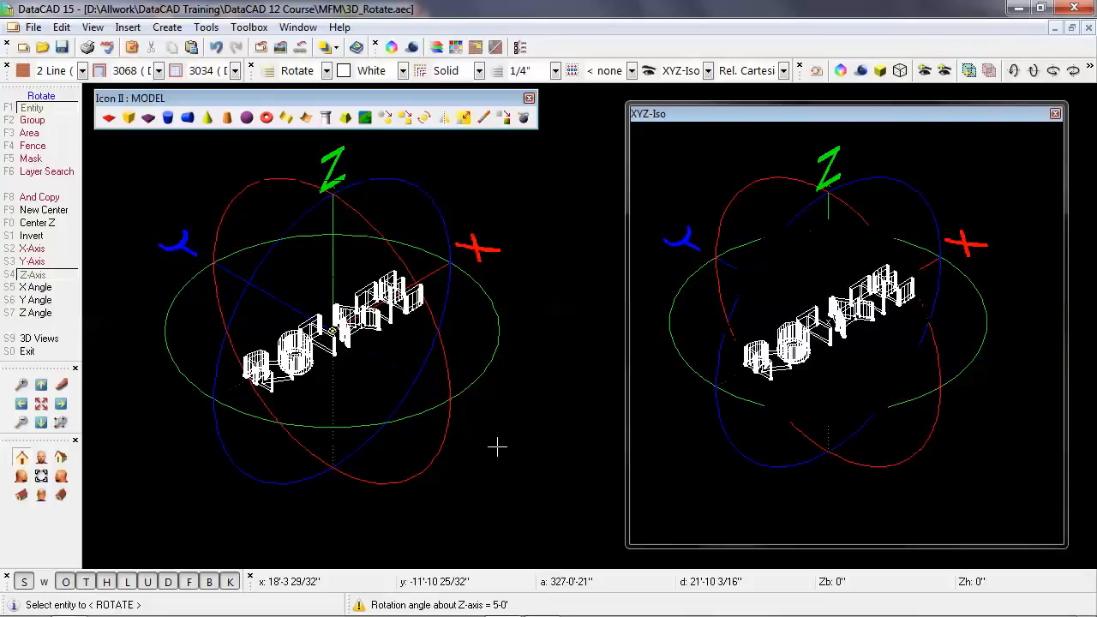
mouse_move(210, 401)
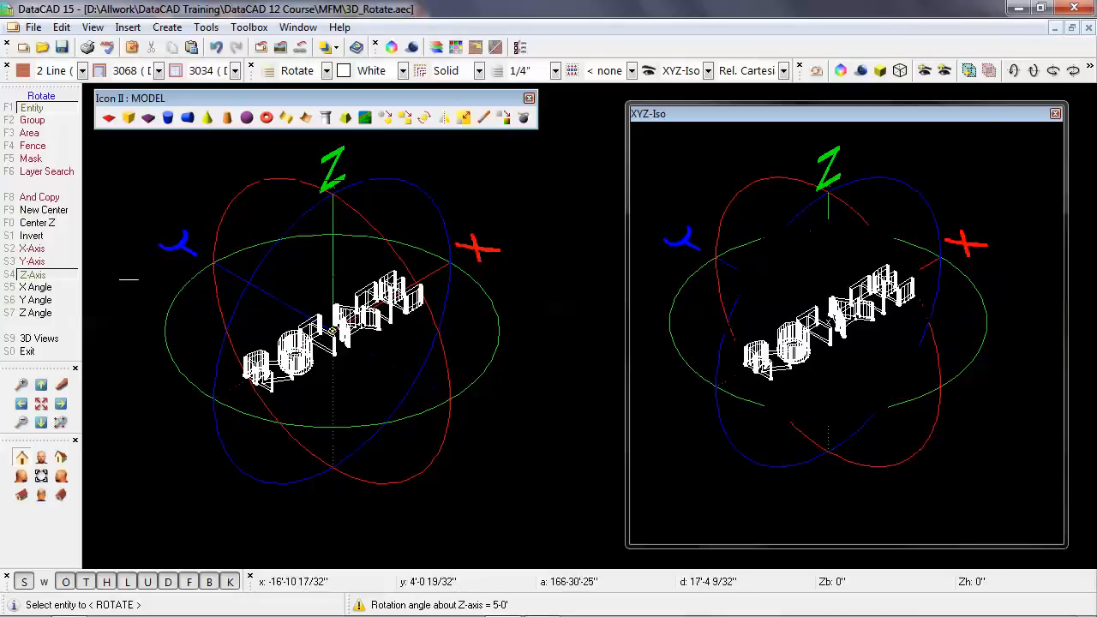
mouse_move(330, 334)
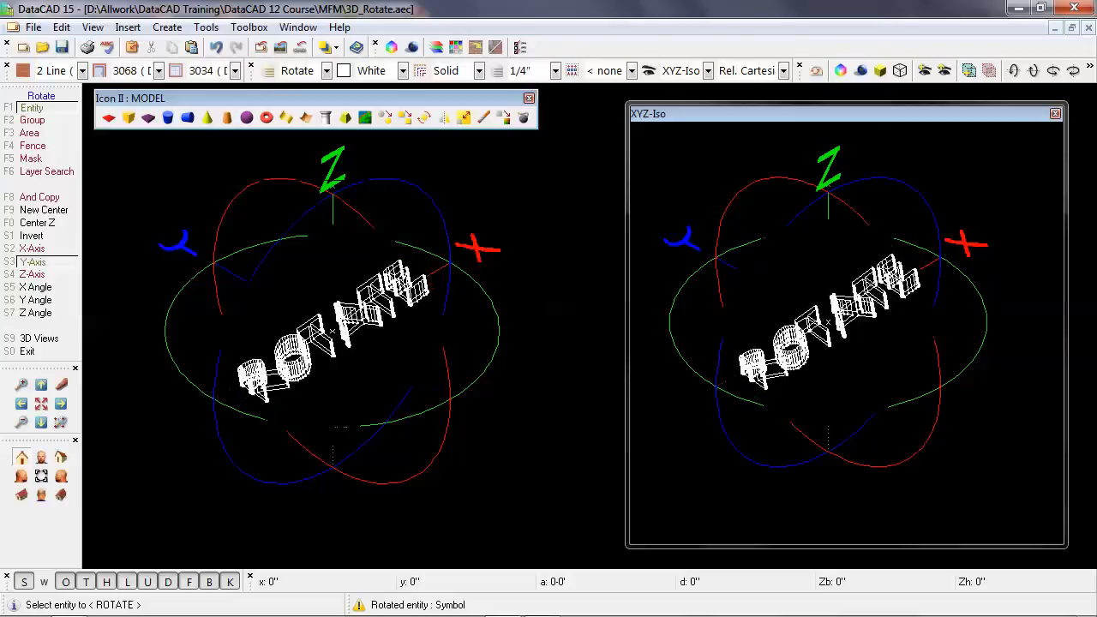
Step: Rotate the ROTATE symbol another increment about Z, then switch to X-axis rotation
click(32, 249)
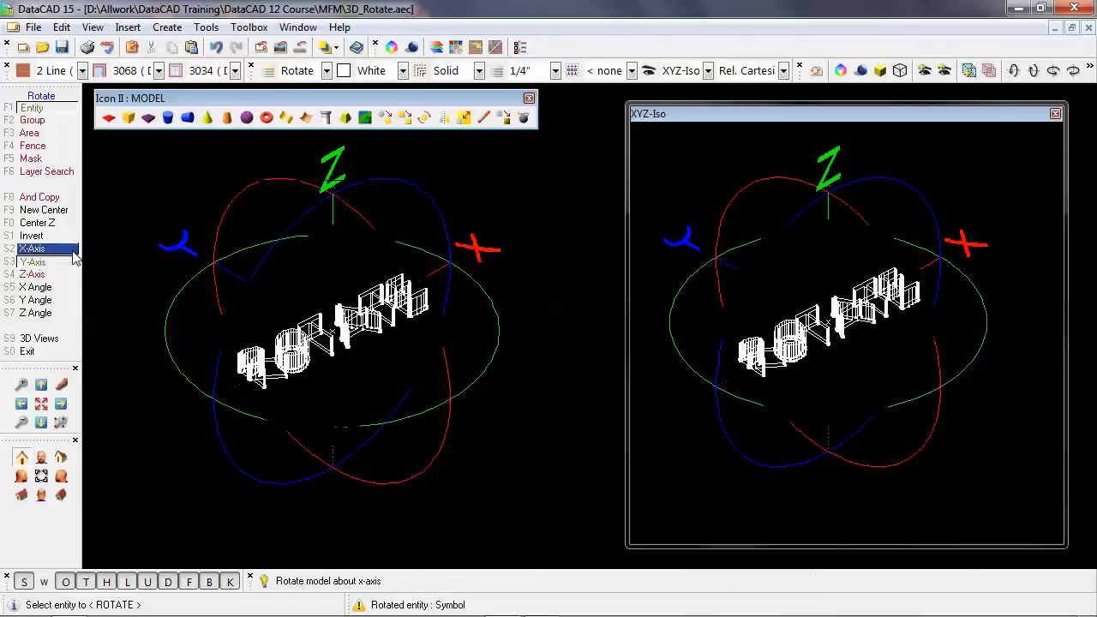
mouse_move(31, 247)
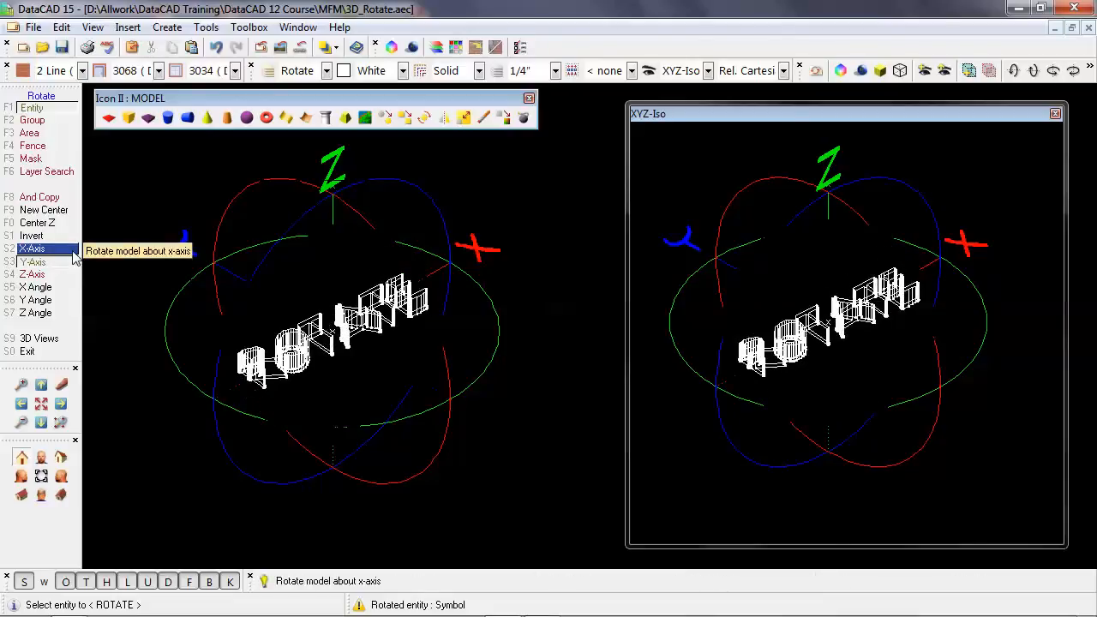
click(32, 249)
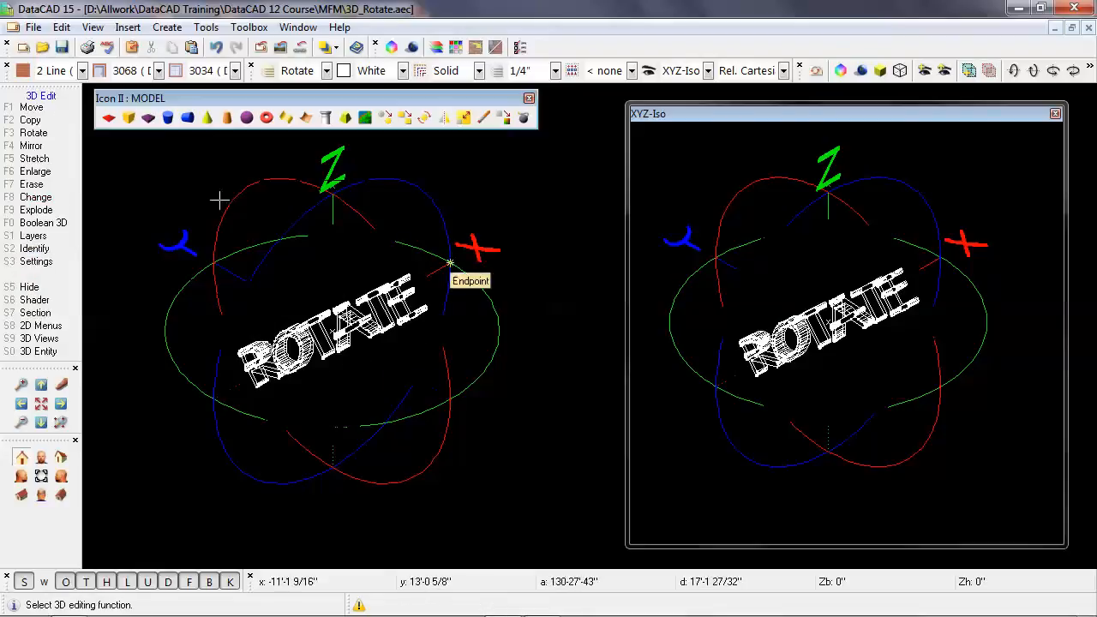
mouse_move(240, 247)
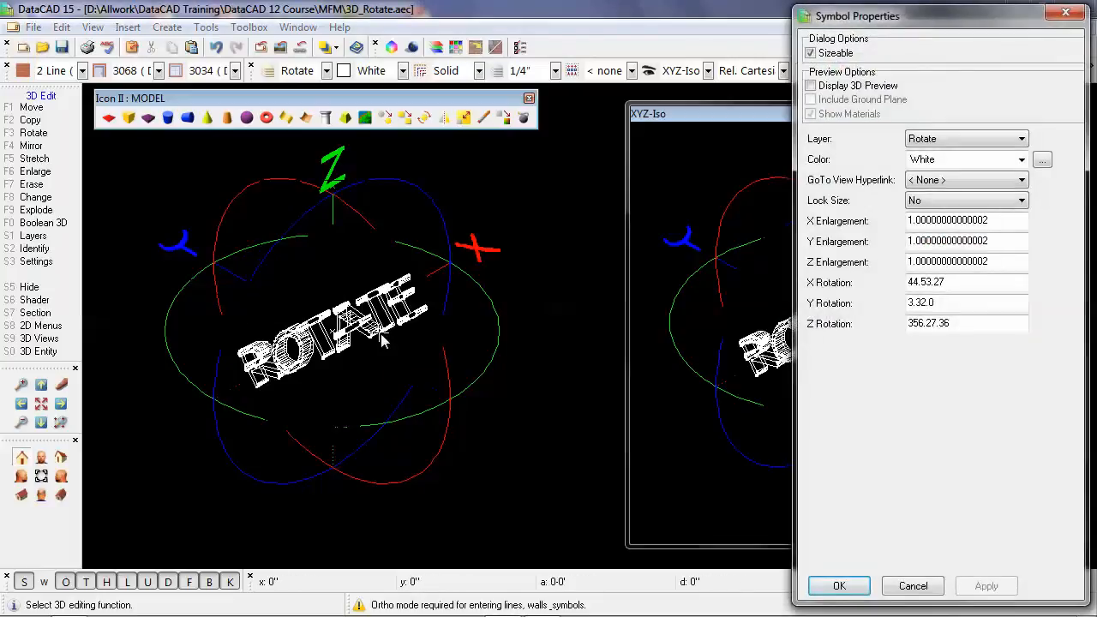
Step: Set the symbol's X rotation value to 0 in Symbol Properties
triple_click(966, 282)
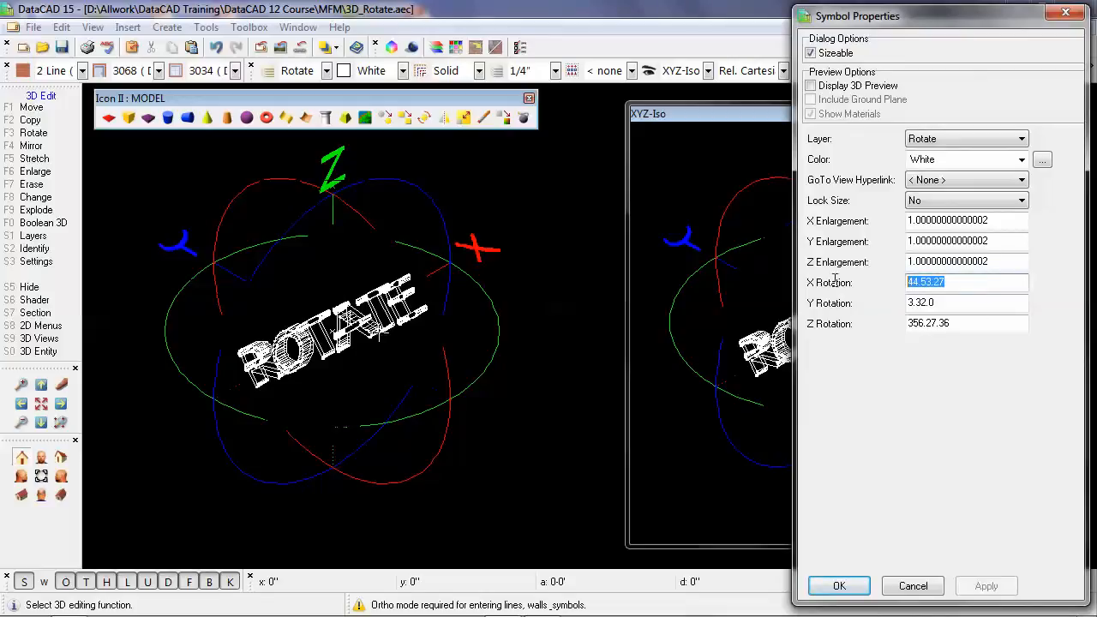
text(0)
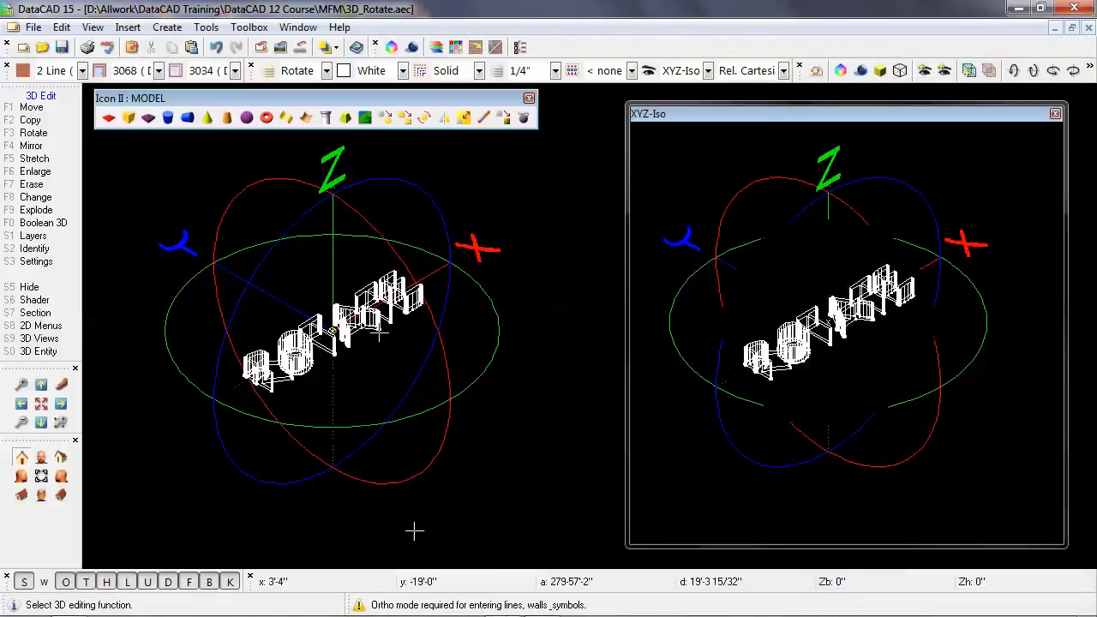
Step: Return the main window to Plan view
click(39, 338)
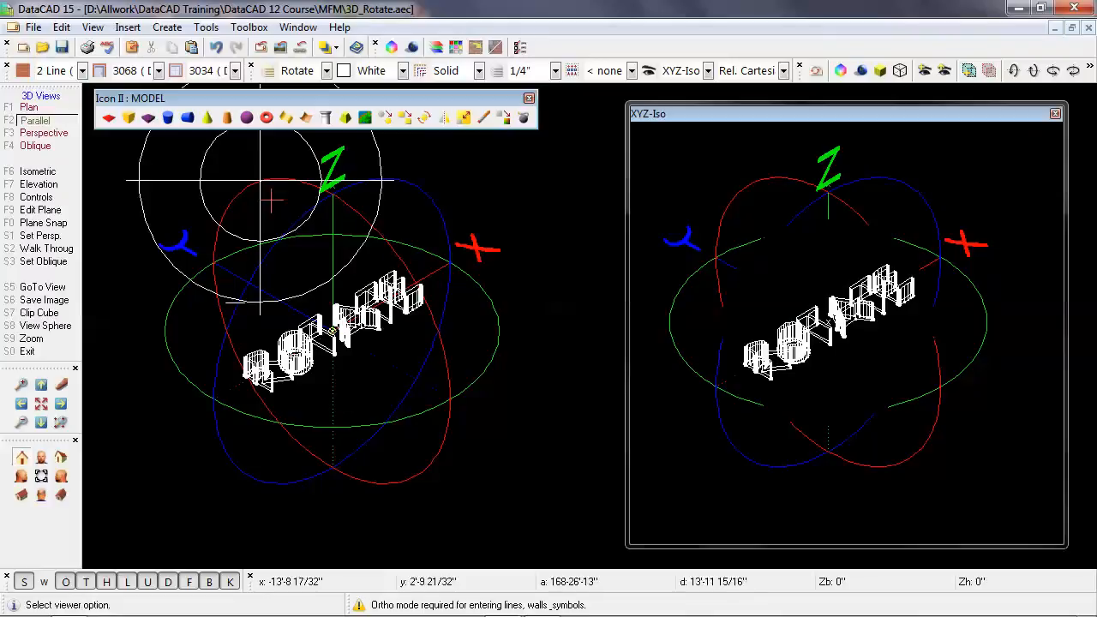
click(28, 107)
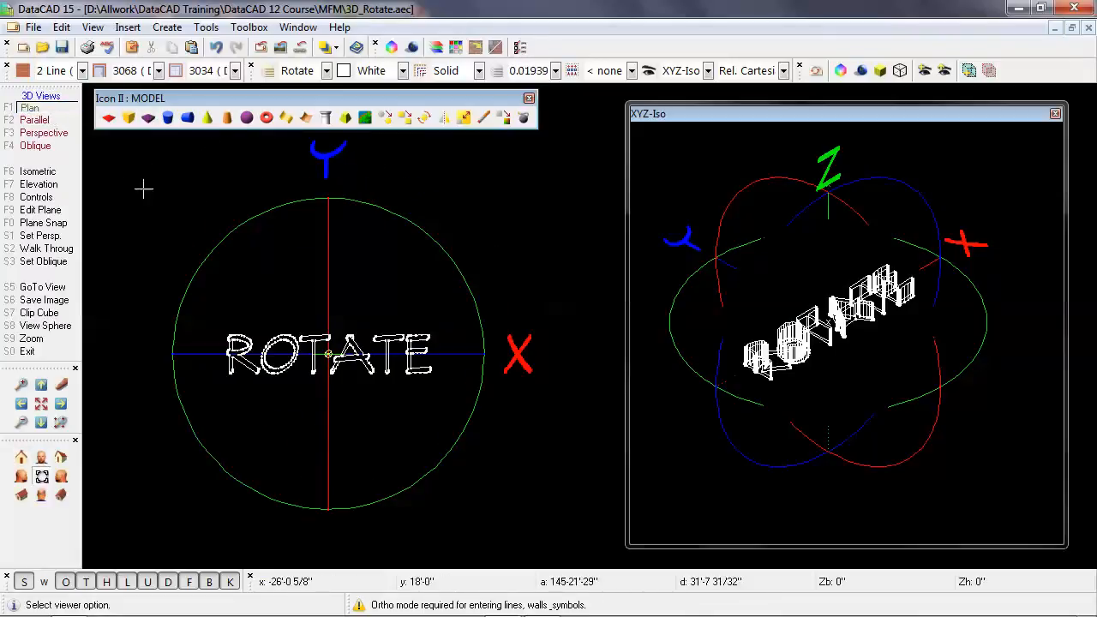